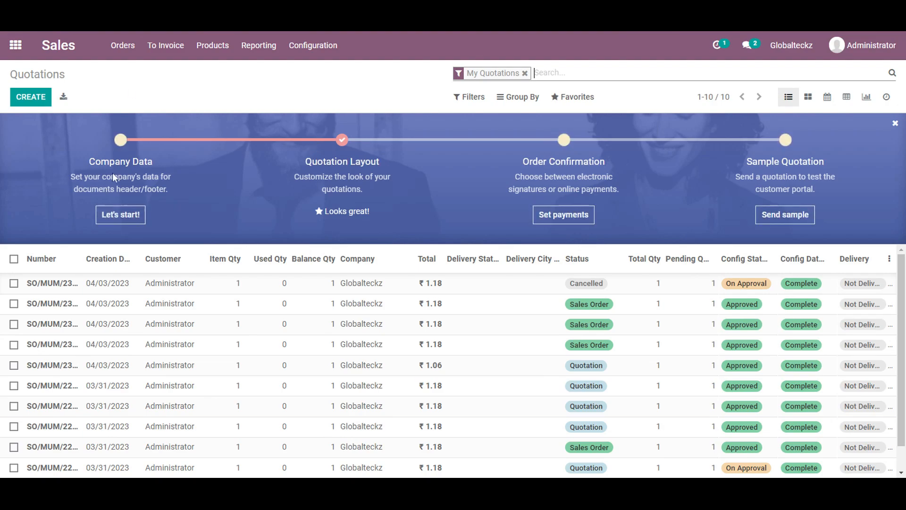
# - Create a quotation for customer Administrator with Branch and Raise_by both set to Mumbai
pyautogui.click(30, 96)
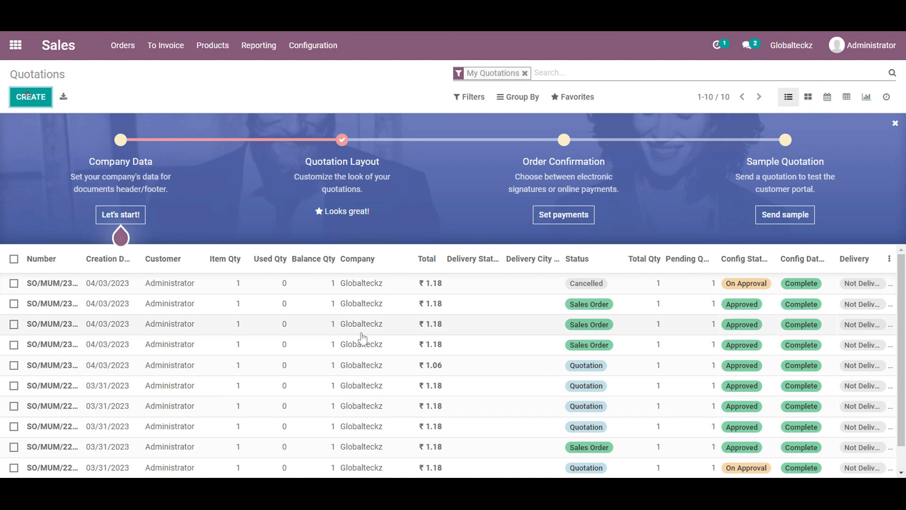
pyautogui.click(30, 96)
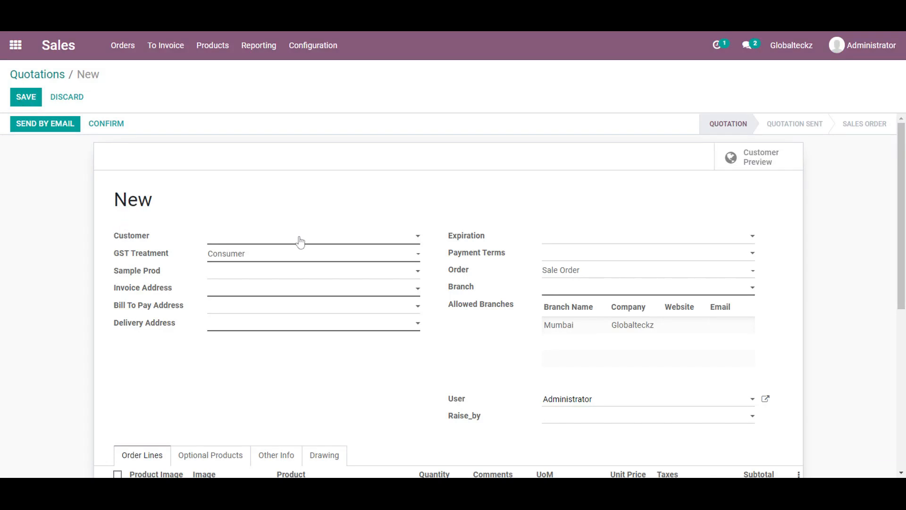
pyautogui.write('a')
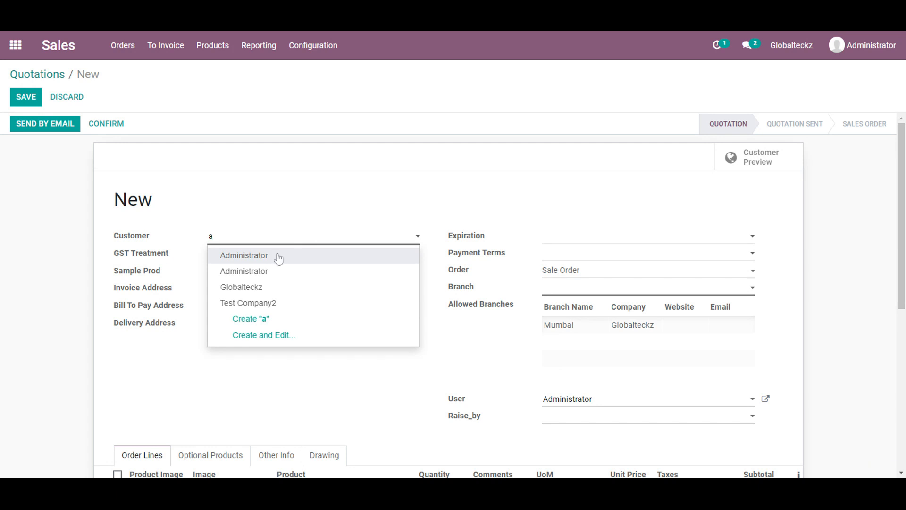
pyautogui.click(243, 255)
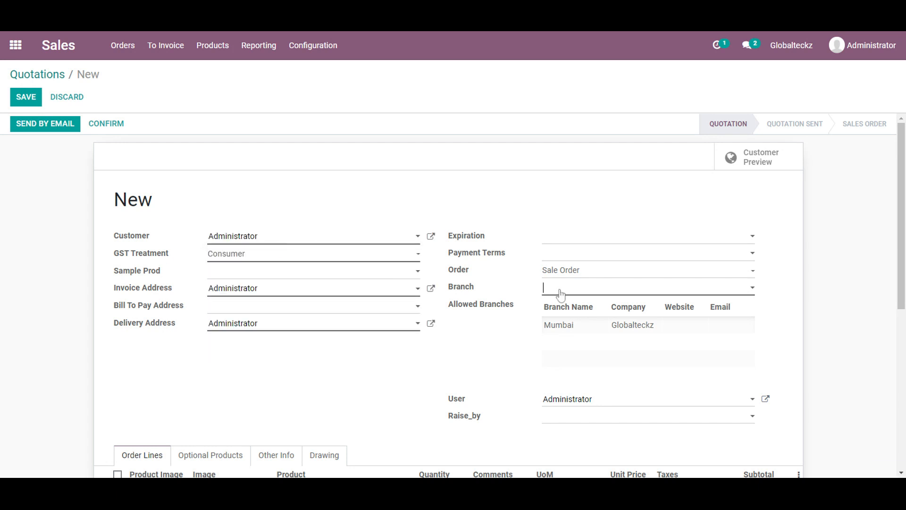
pyautogui.write('m')
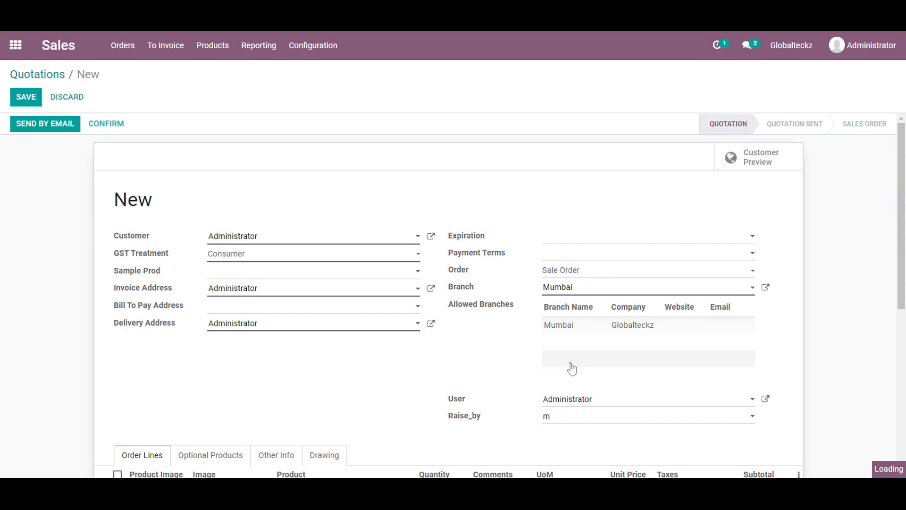
pyautogui.scroll(-3)
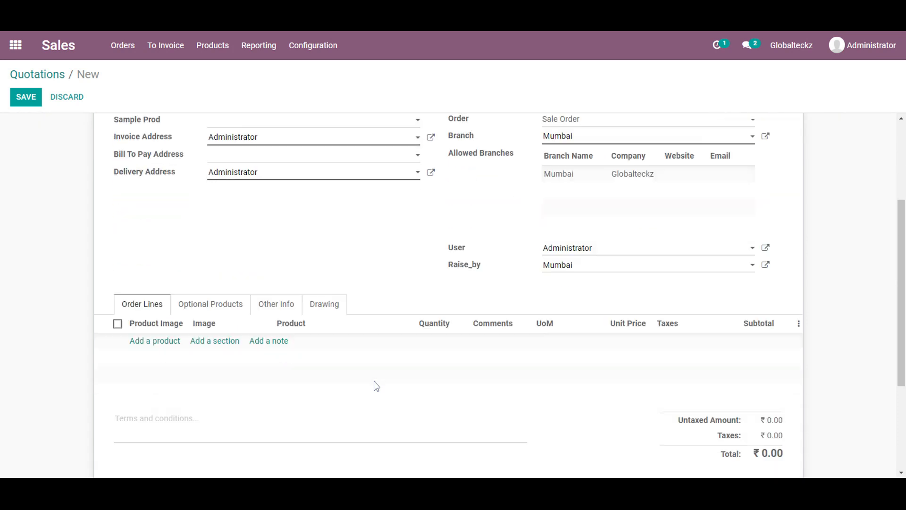
# - Add Office Chair 001 as an order line on the quotation
pyautogui.click(154, 307)
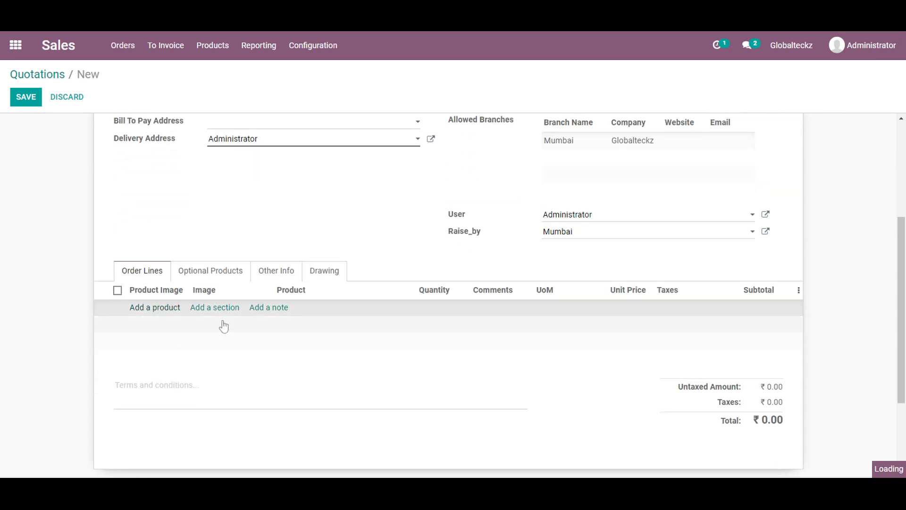
pyautogui.click(155, 306)
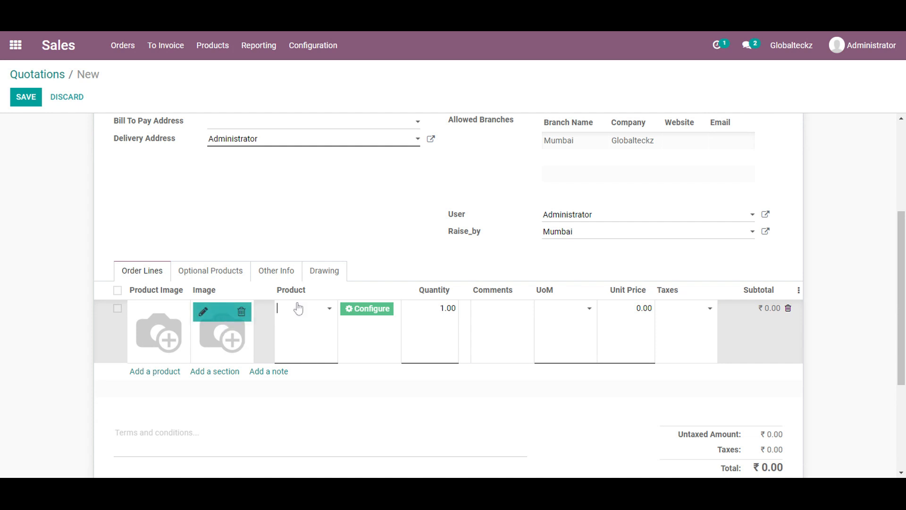
pyautogui.write('offic')
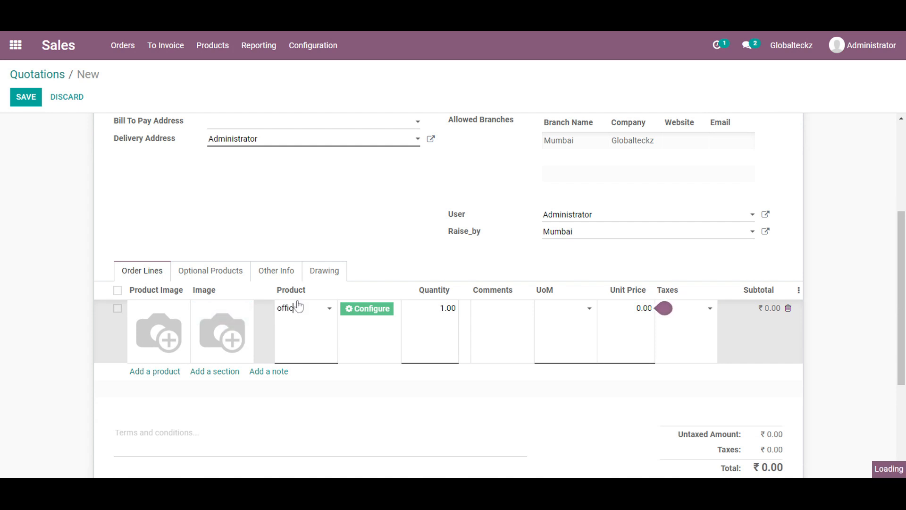
pyautogui.write('office')
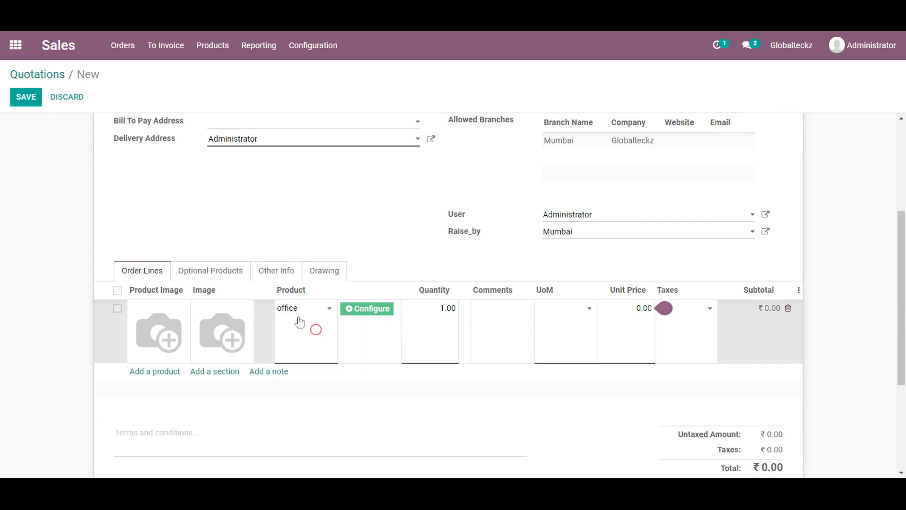
pyautogui.click(297, 308)
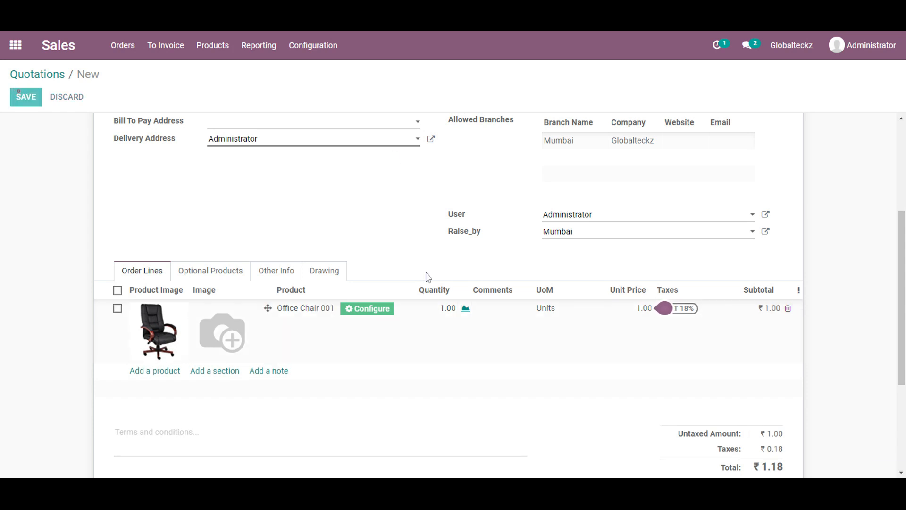
# - Save the quotation as SO/MUM/23-24/00024
pyautogui.click(26, 96)
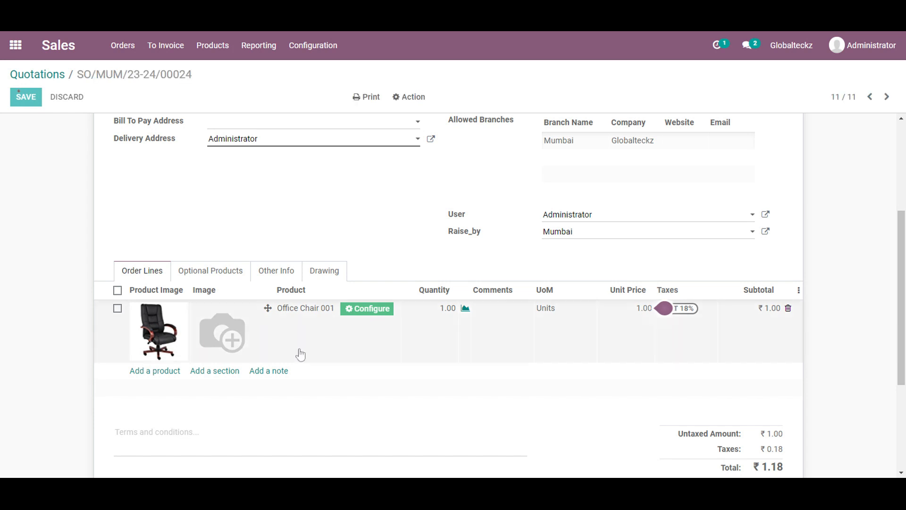
pyautogui.moveTo(368, 322)
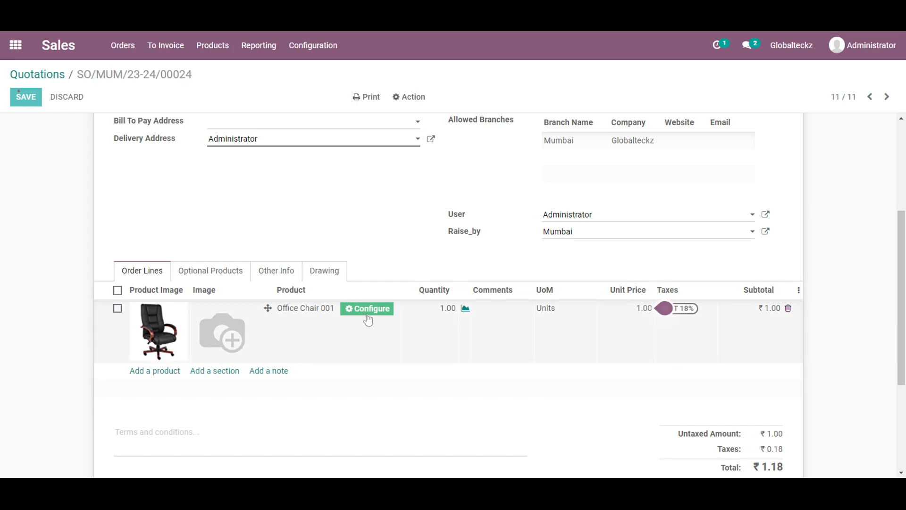
pyautogui.click(25, 97)
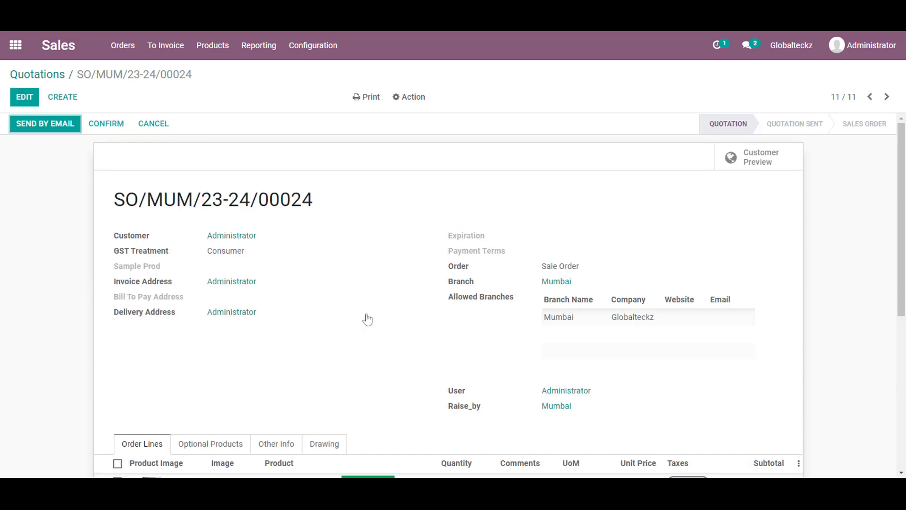
pyautogui.scroll(-3)
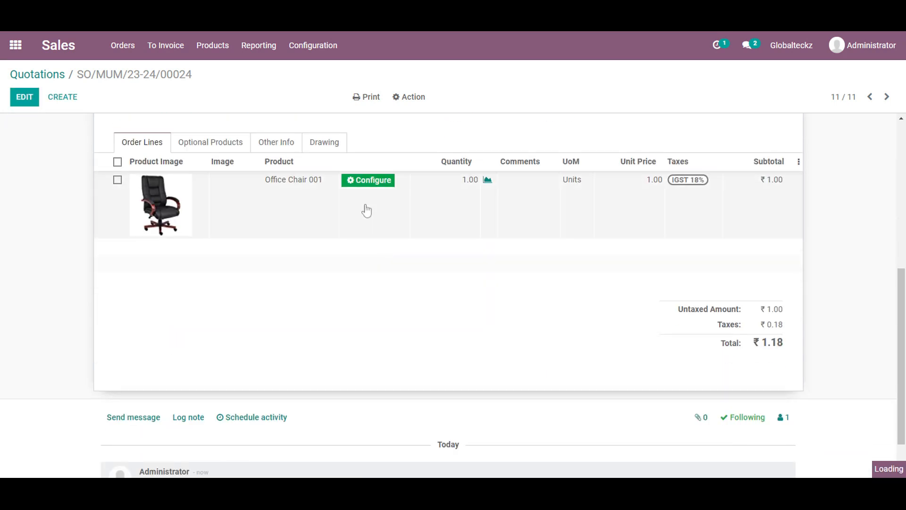
pyautogui.click(368, 180)
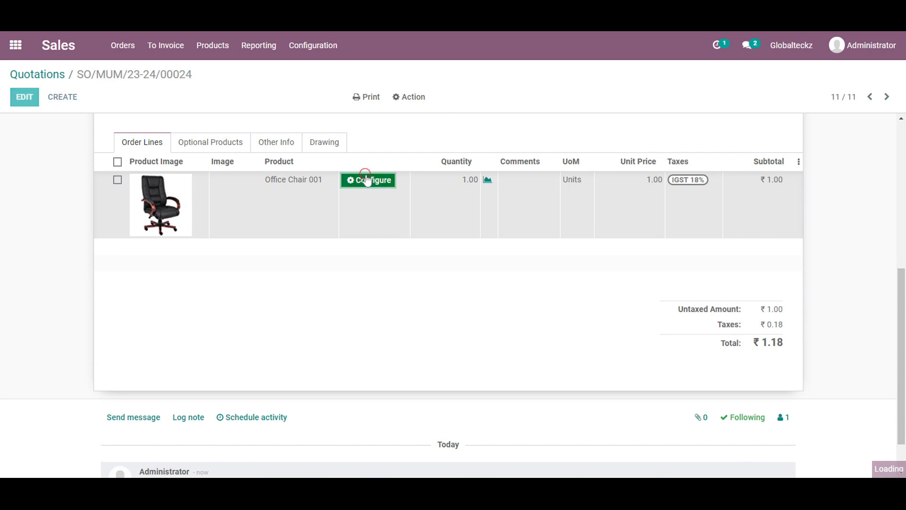
# - Choose Fabric Type 1 for the chair fabric and Adj PU Pad for the arm
pyautogui.click(368, 180)
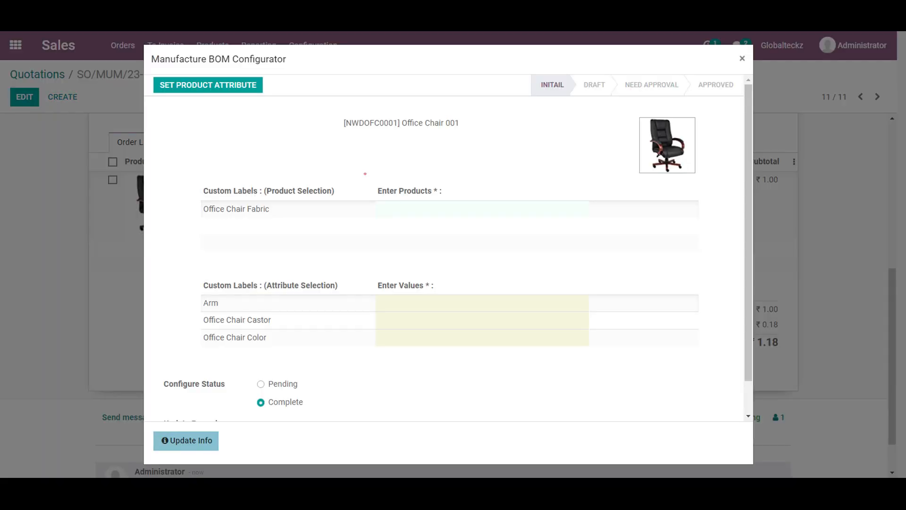
pyautogui.click(421, 209)
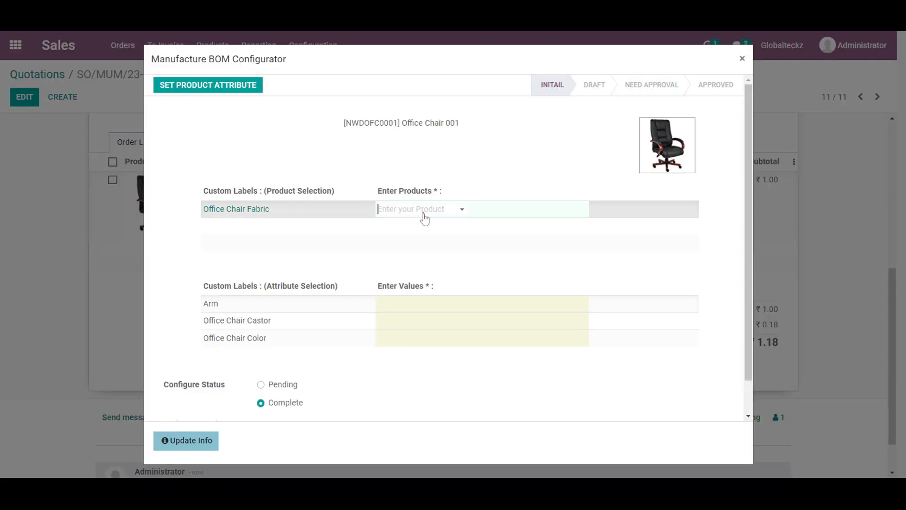
pyautogui.click(422, 209)
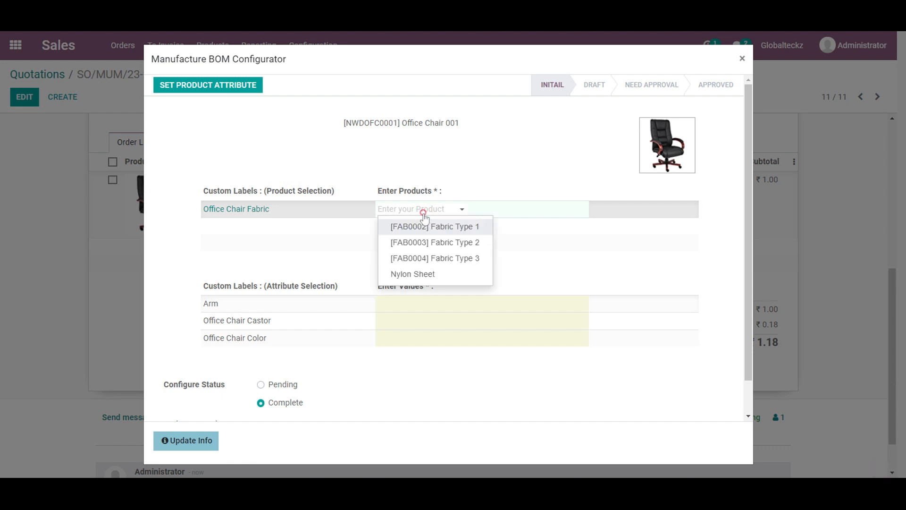
pyautogui.click(435, 226)
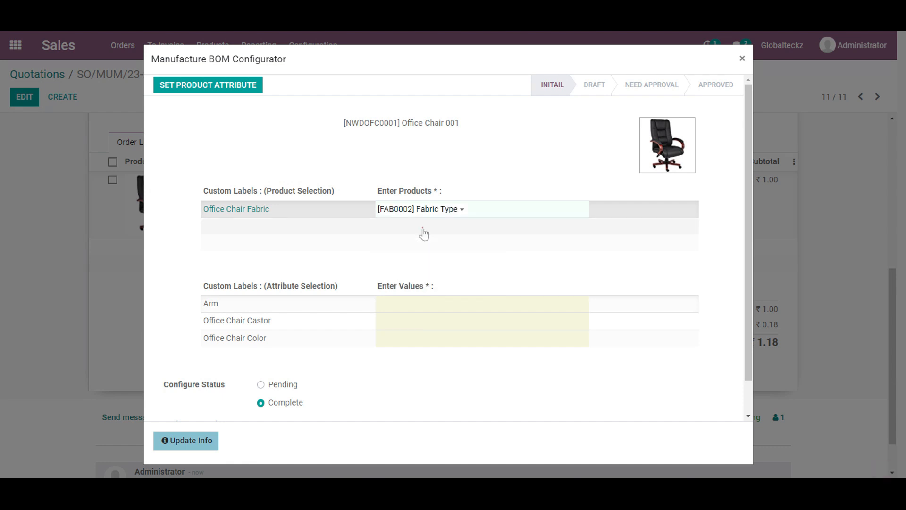
pyautogui.click(420, 303)
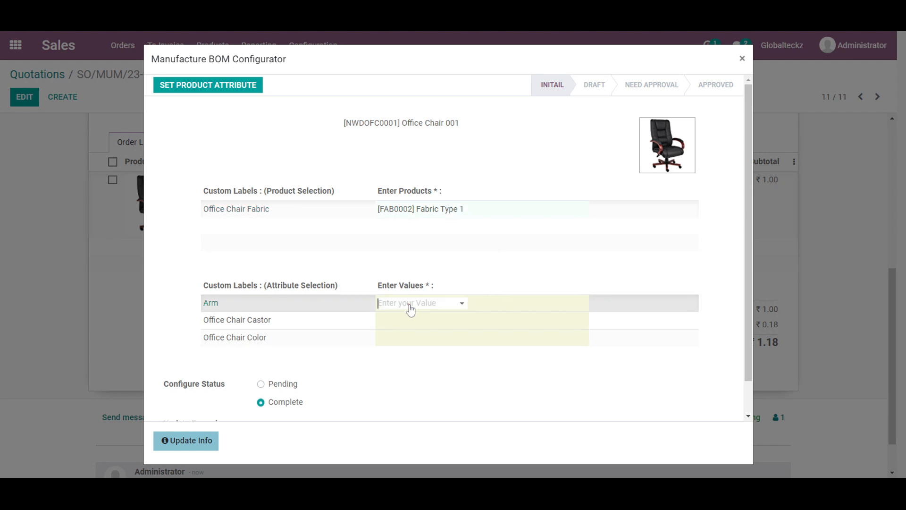
pyautogui.click(420, 302)
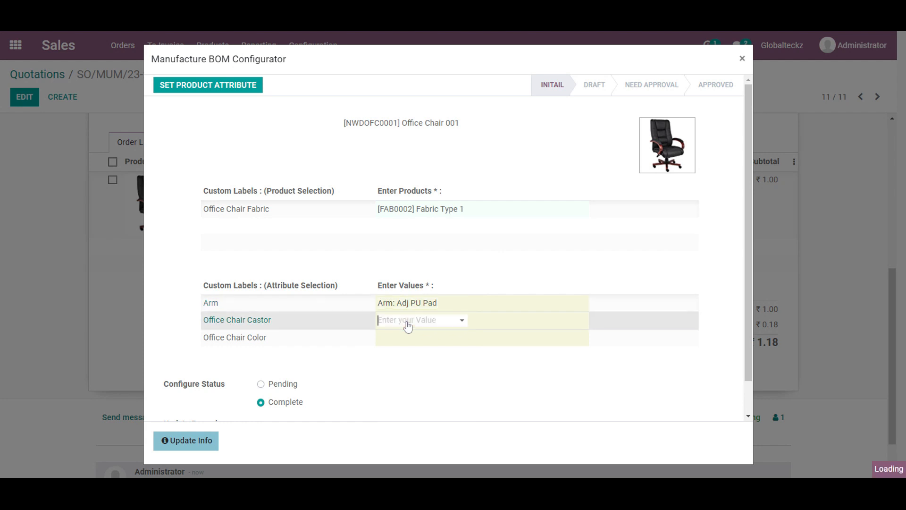
# - Set the chair castor to 50 mm dia and the chair colour to Black
pyautogui.click(406, 320)
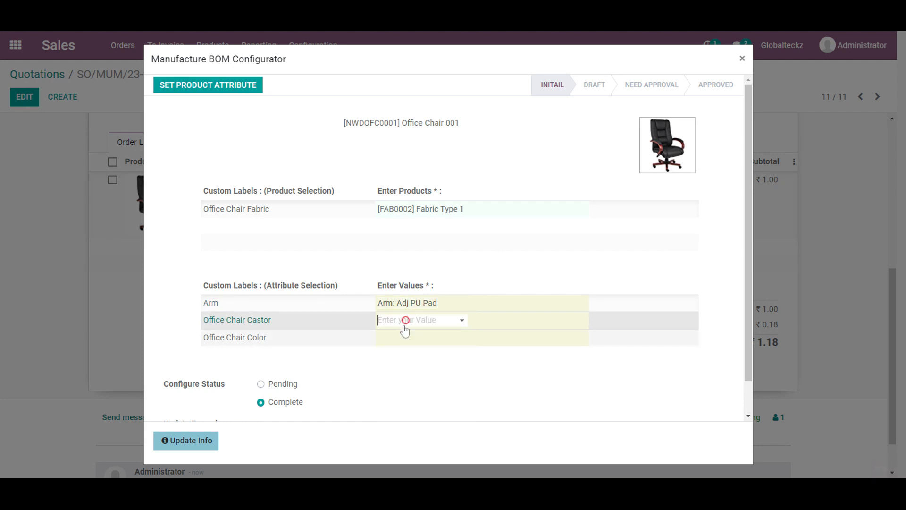
pyautogui.click(419, 320)
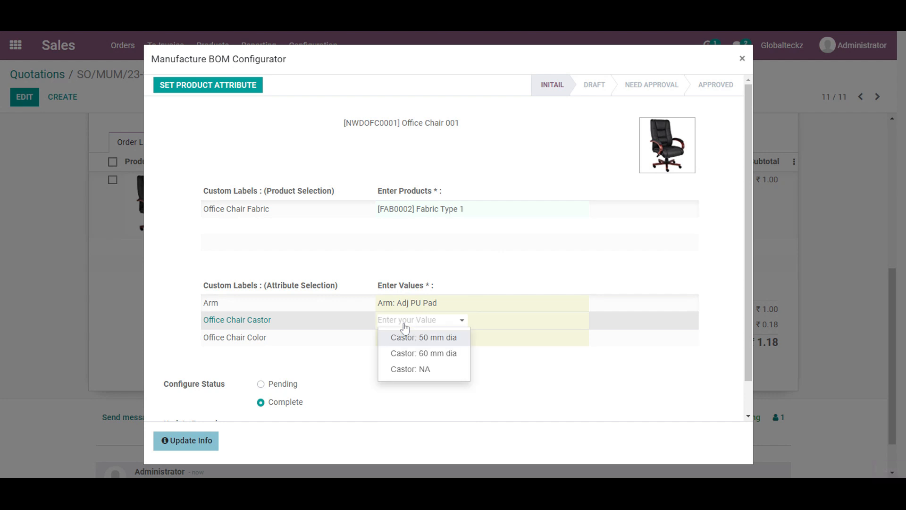
pyautogui.click(423, 337)
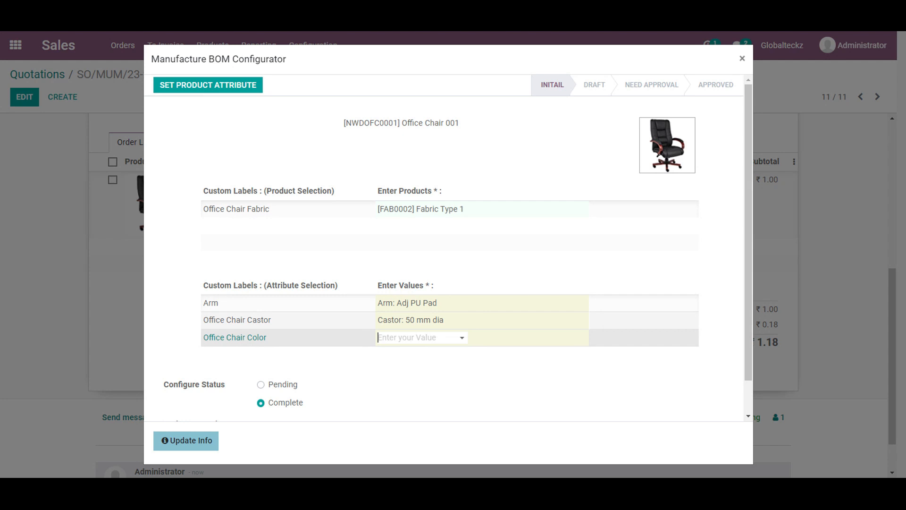
pyautogui.click(419, 337)
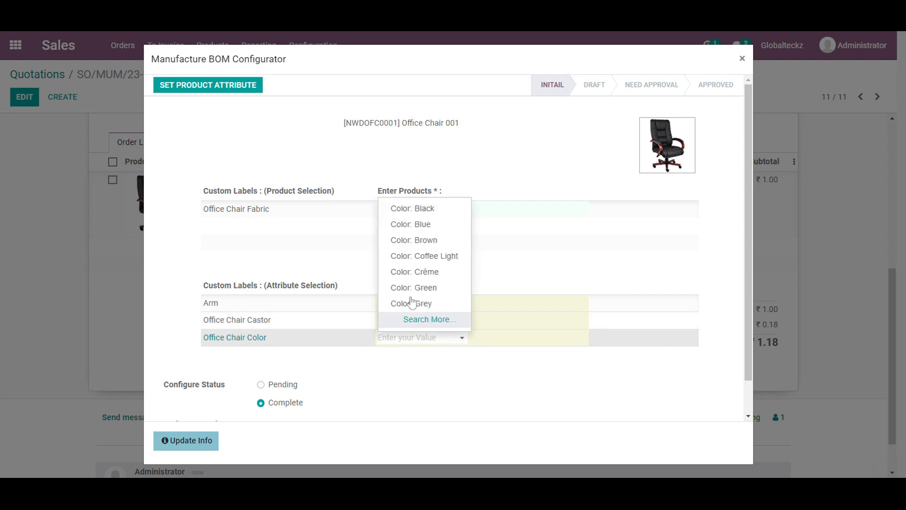
pyautogui.click(420, 209)
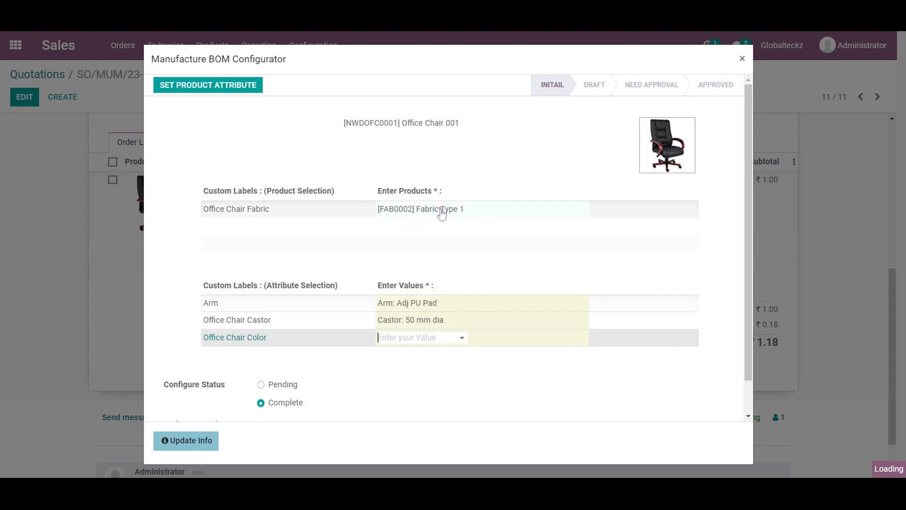
pyautogui.click(420, 337)
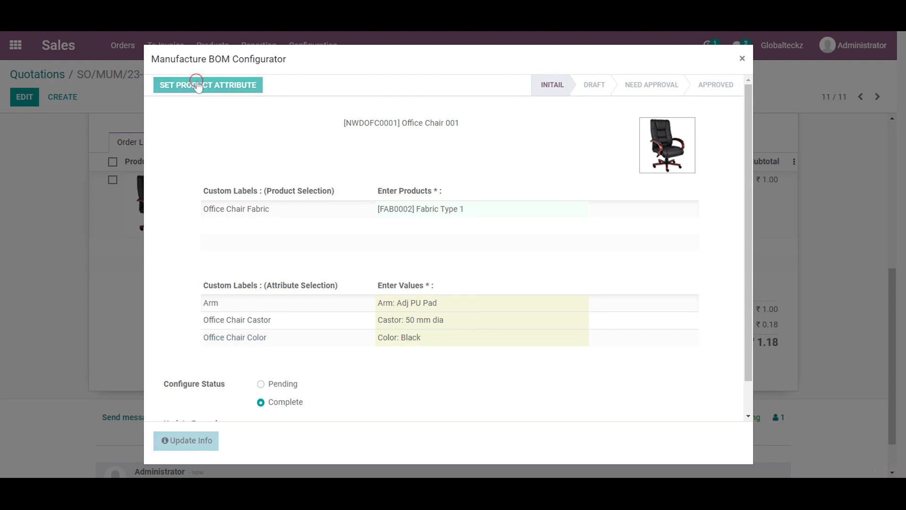
# - Set product attributes, confirm and approve the Office Chair 001 configuration, then close it
pyautogui.click(208, 85)
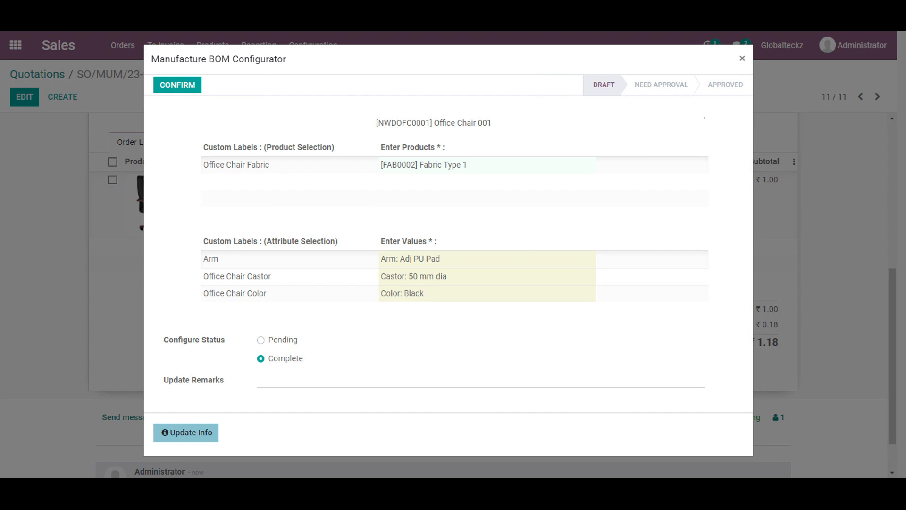
pyautogui.click(177, 85)
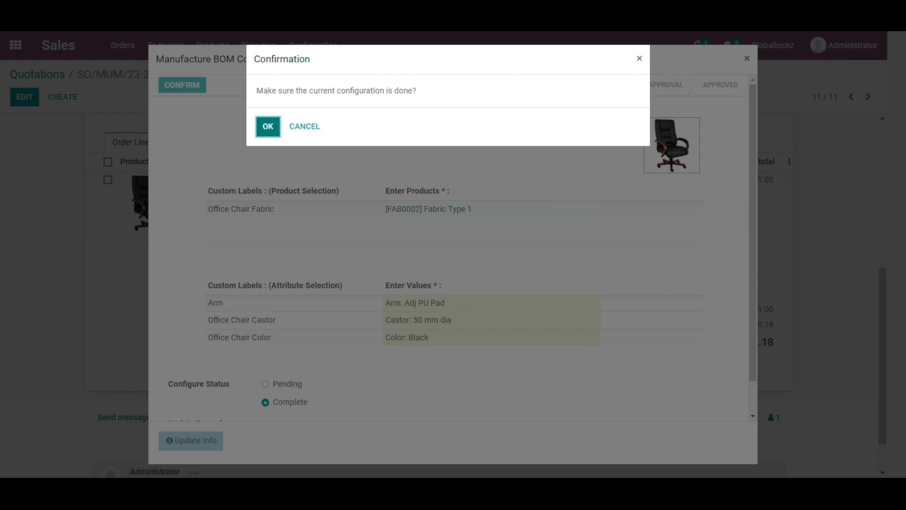
pyautogui.click(267, 126)
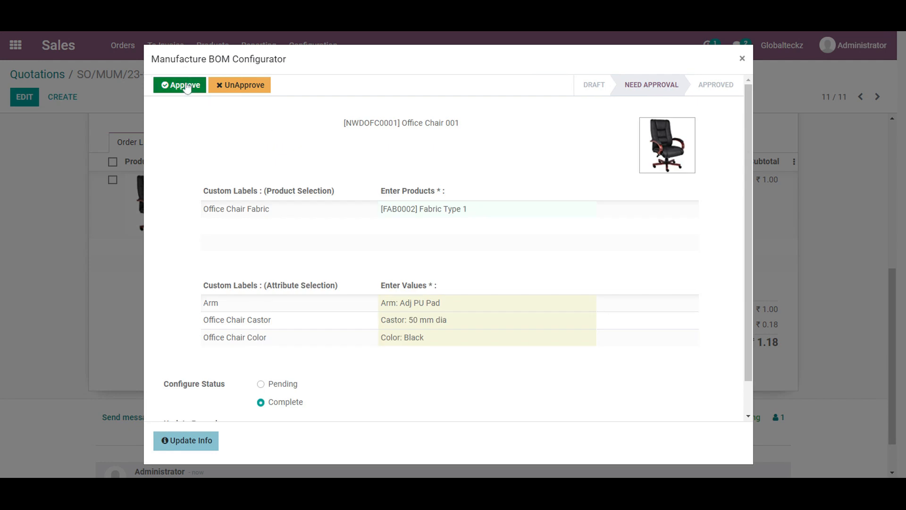
pyautogui.click(183, 84)
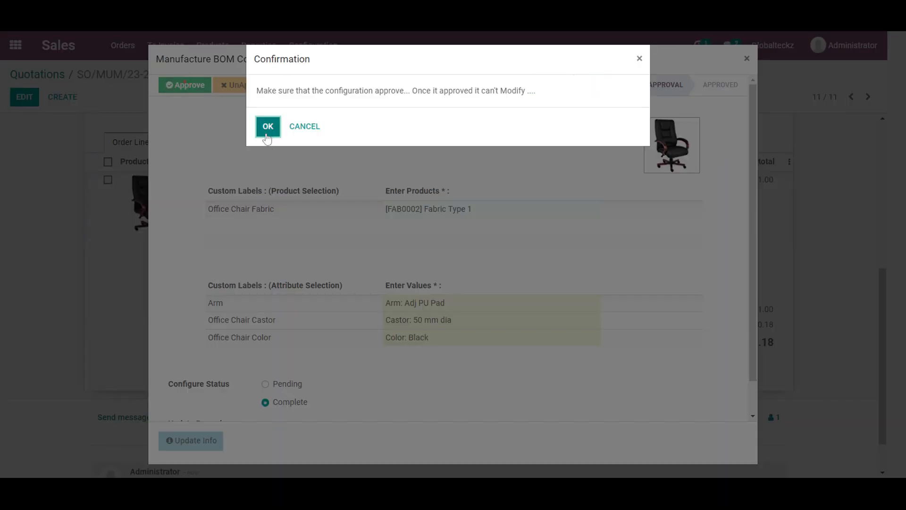
pyautogui.click(267, 126)
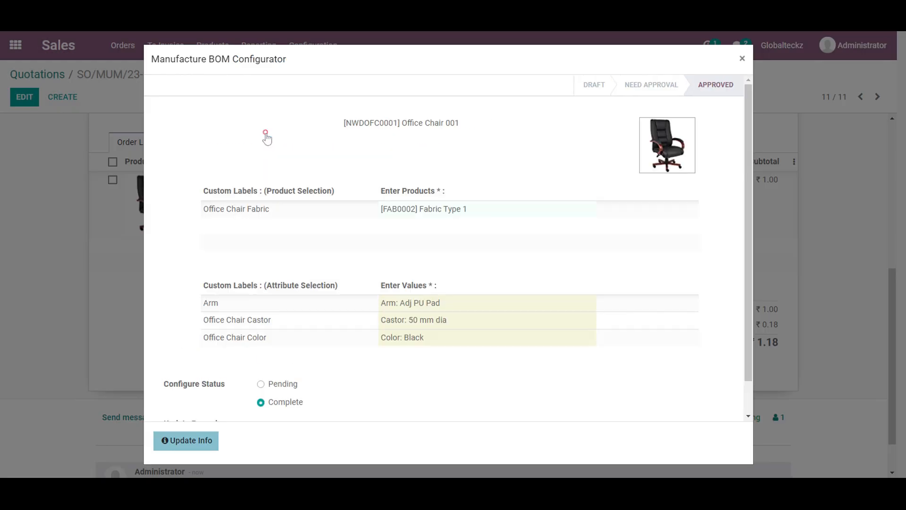
pyautogui.moveTo(721, 63)
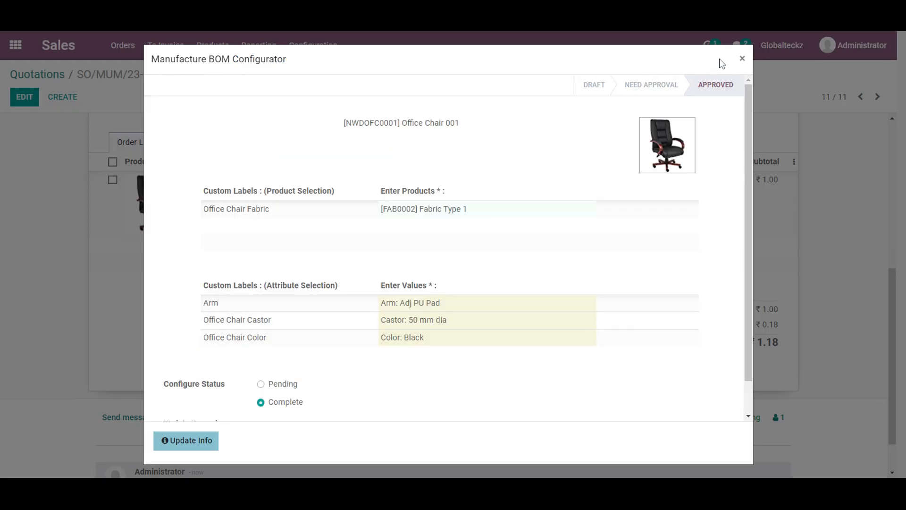
pyautogui.click(743, 58)
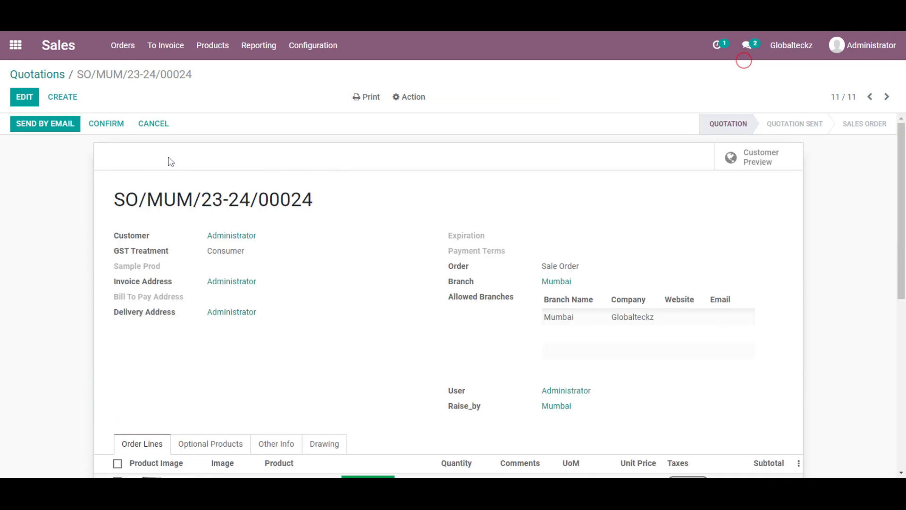
# - Confirm SO/MUM/23-24/00024 as a sales order and open manufacturing order MUWH/MO/00015
pyautogui.click(105, 123)
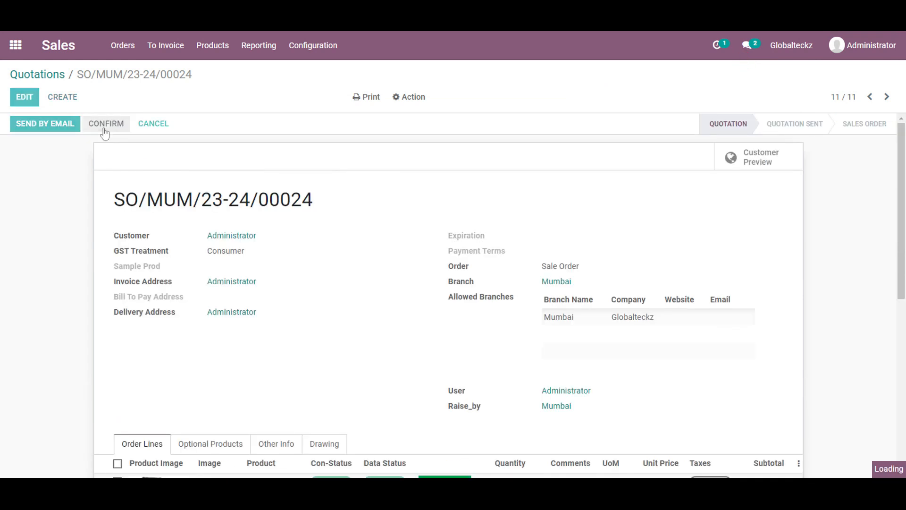
pyautogui.click(105, 123)
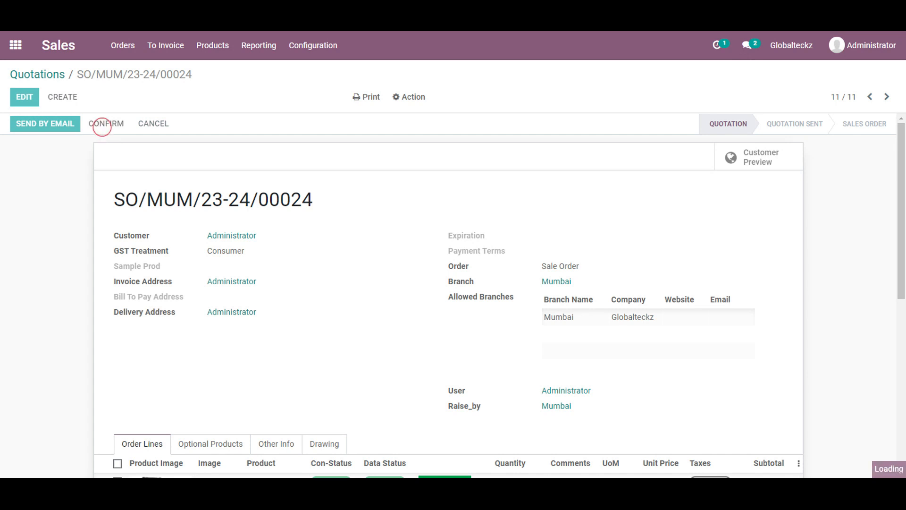
pyautogui.click(105, 123)
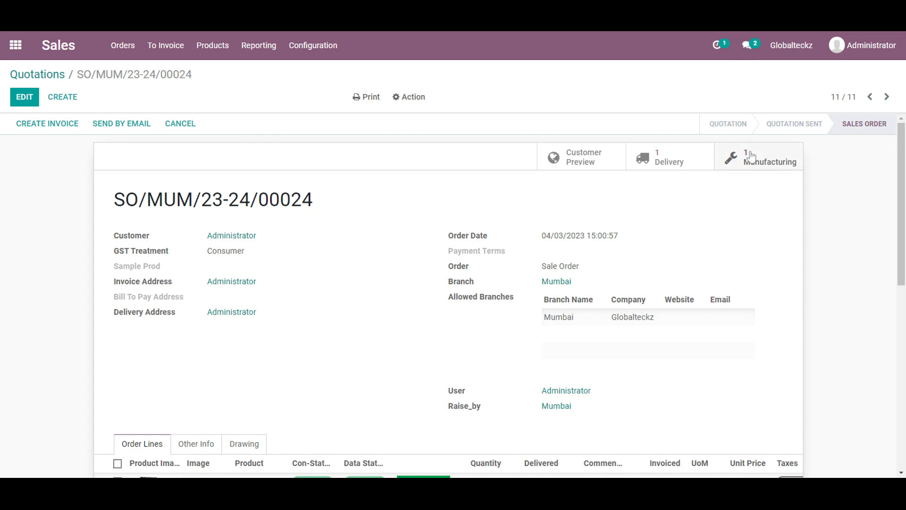
pyautogui.click(24, 96)
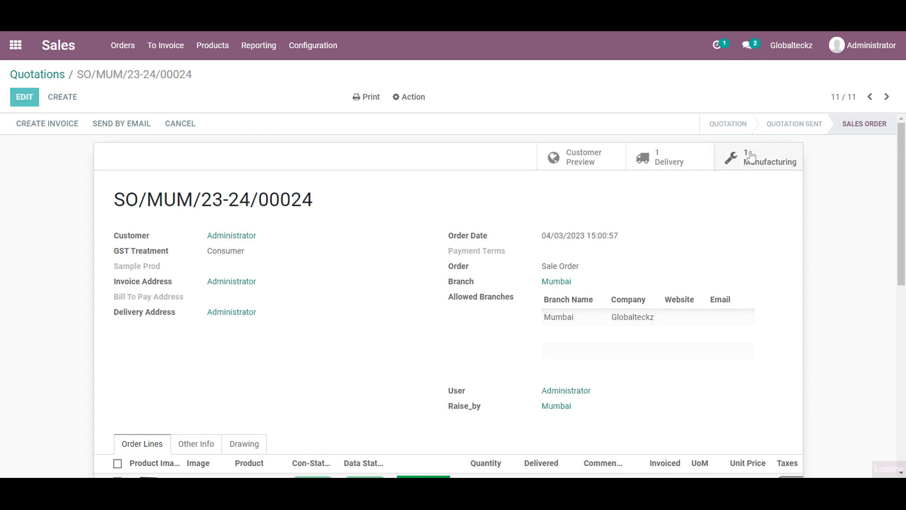
pyautogui.click(768, 156)
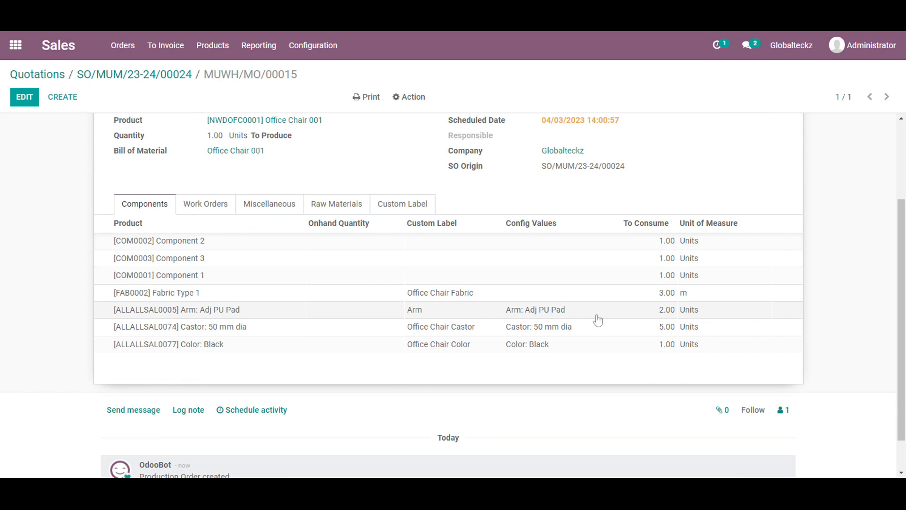
# - Review MUWH/MO/00015's raw materials, custom labels and work orders, then open Custom Label Value
pyautogui.click(335, 203)
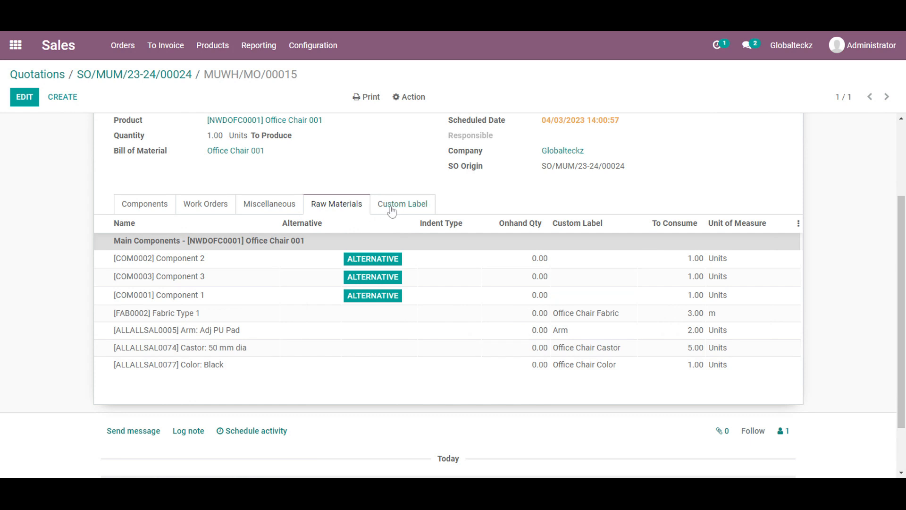
pyautogui.click(402, 203)
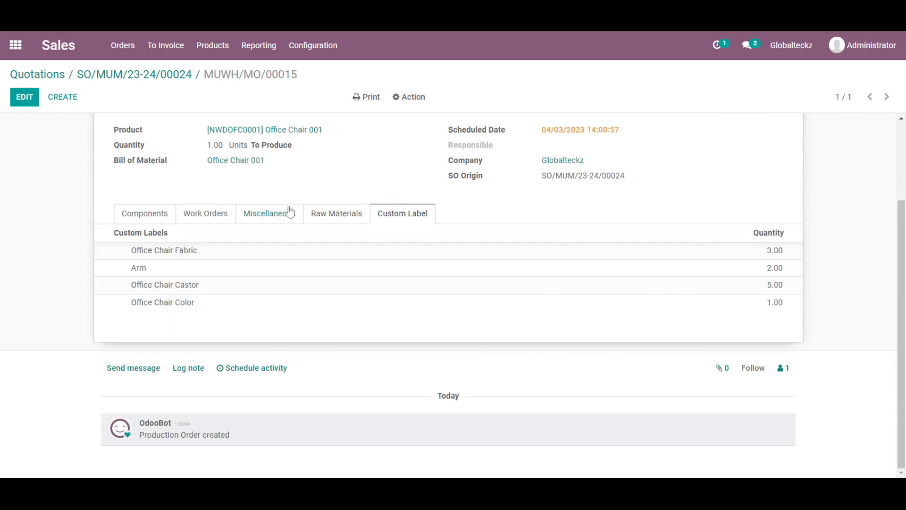
pyautogui.click(205, 213)
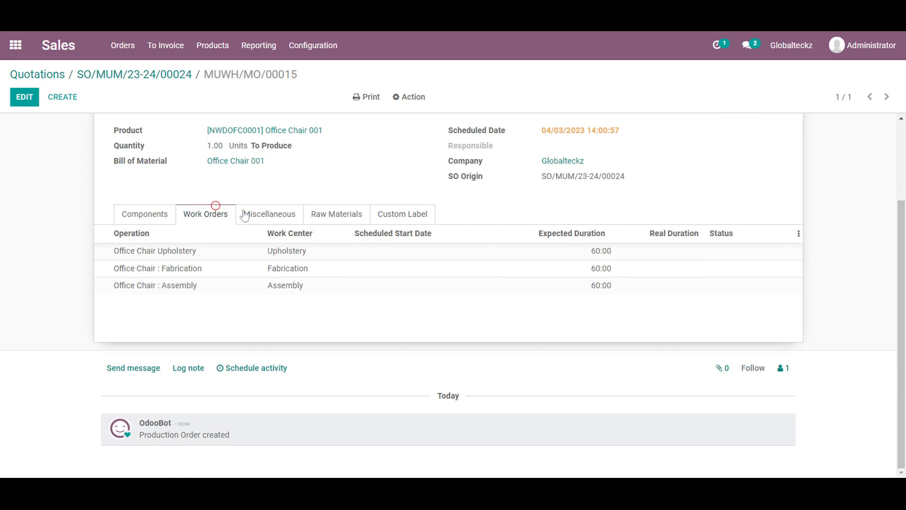
pyautogui.click(337, 214)
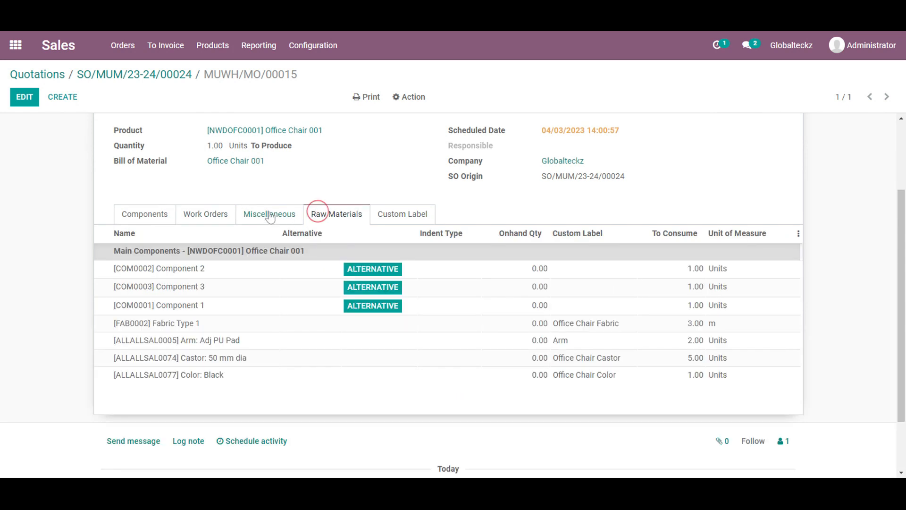
pyautogui.click(143, 219)
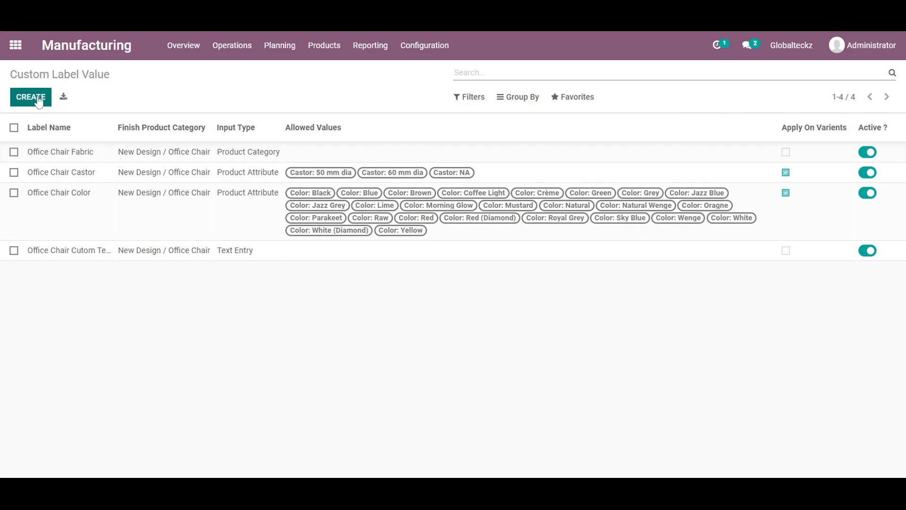
# - Create a custom label named Arm on the Arm product attribute and add allowed values
pyautogui.click(30, 96)
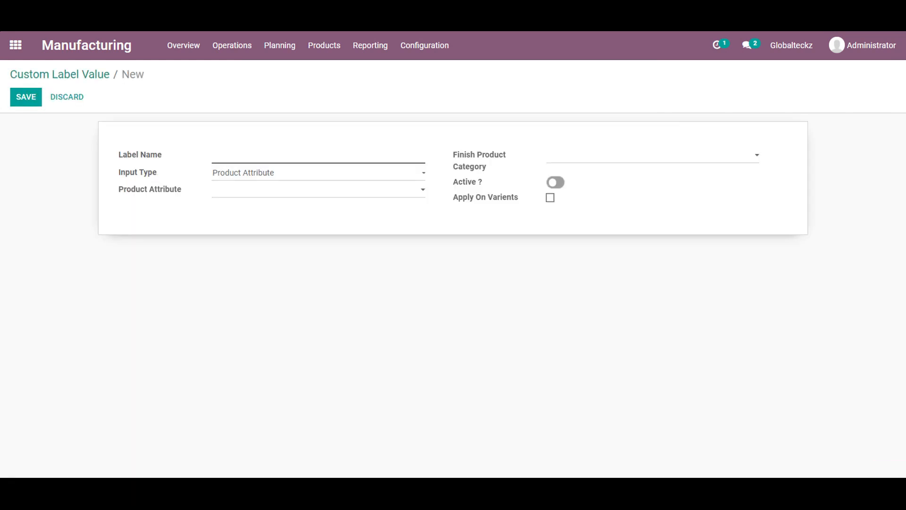
pyautogui.write('Office Chair')
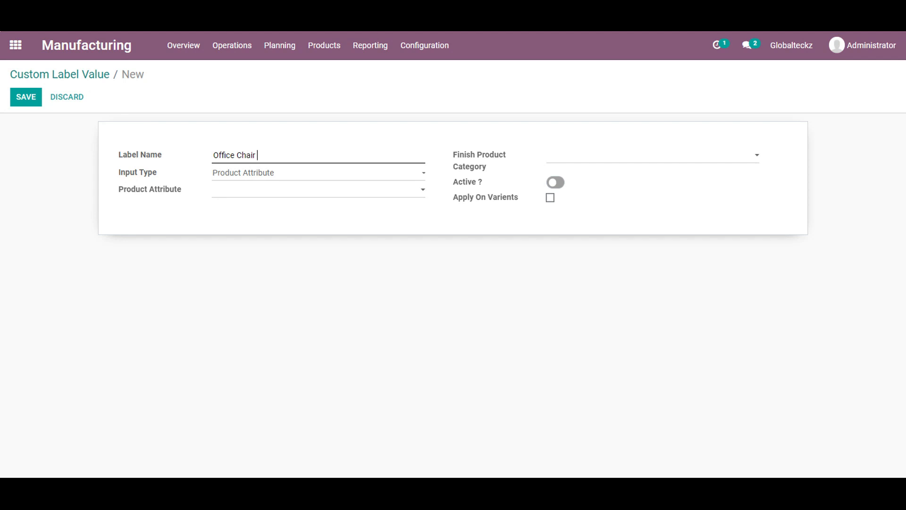
pyautogui.write('Arm')
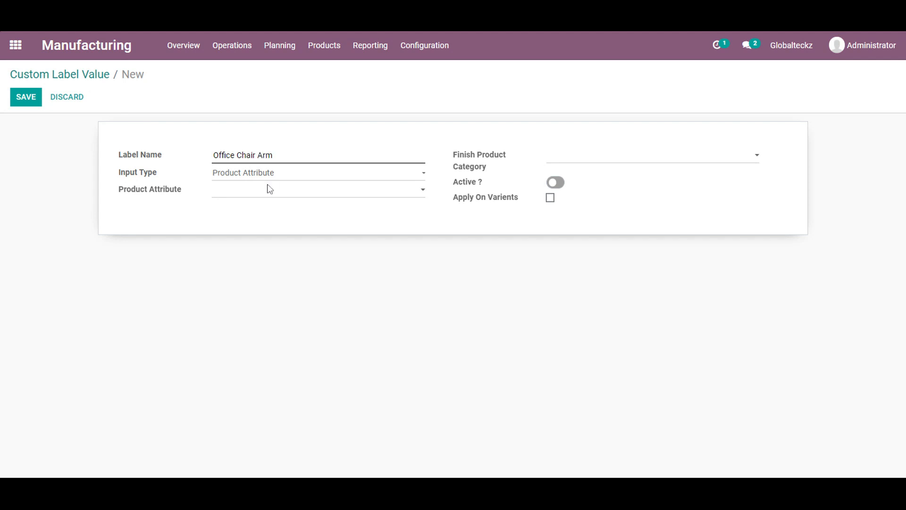
pyautogui.moveTo(271, 186)
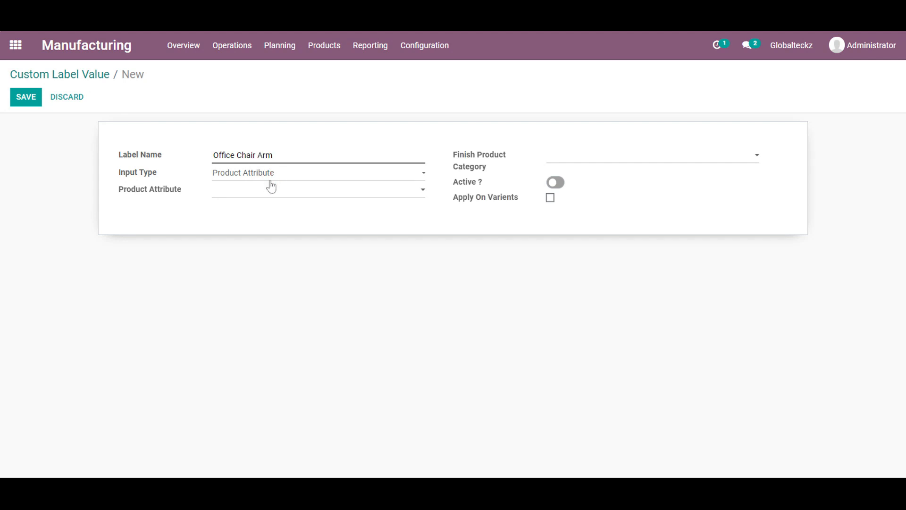
pyautogui.moveTo(257, 199)
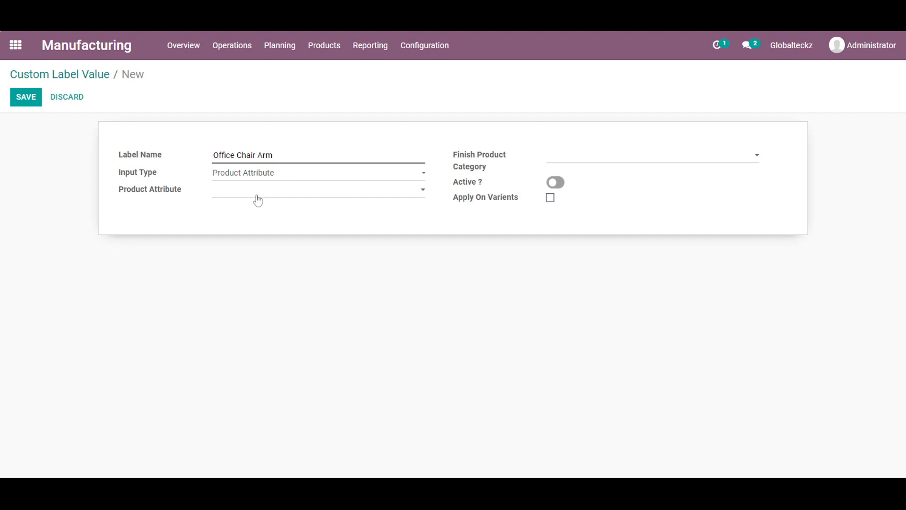
pyautogui.click(318, 189)
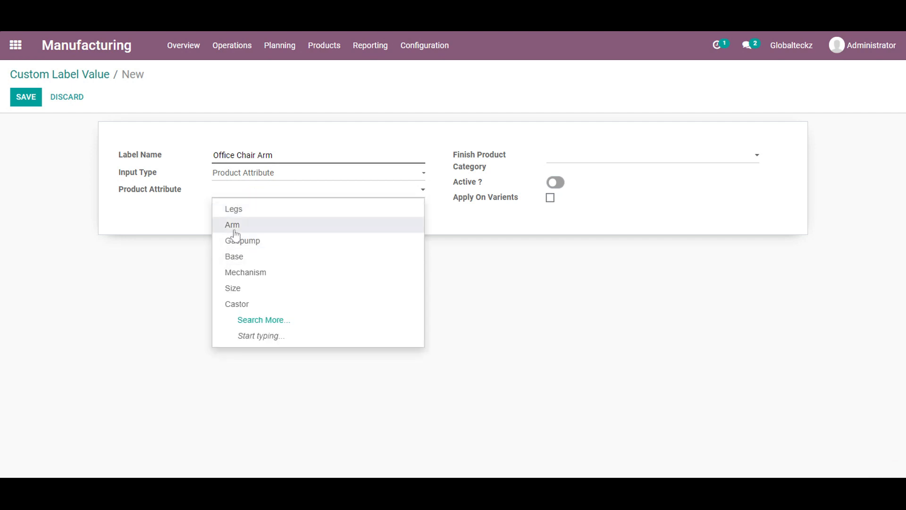
pyautogui.click(231, 224)
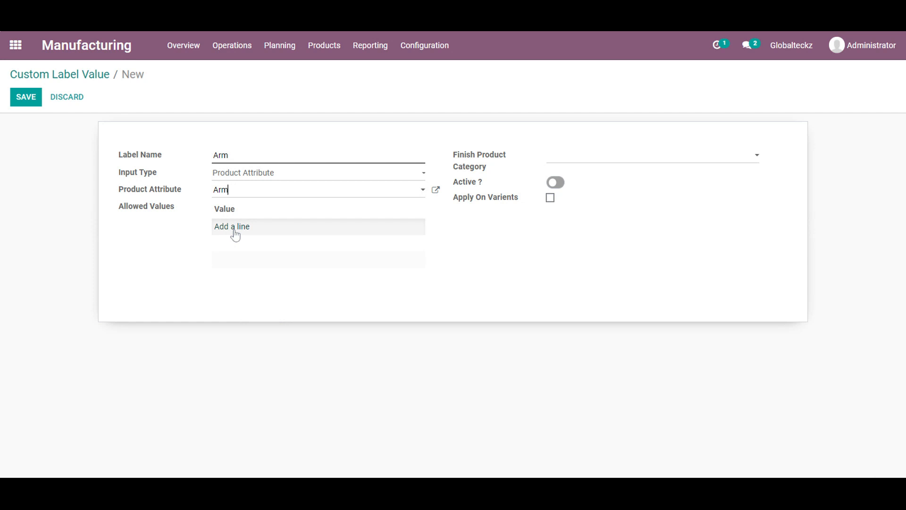
pyautogui.click(231, 226)
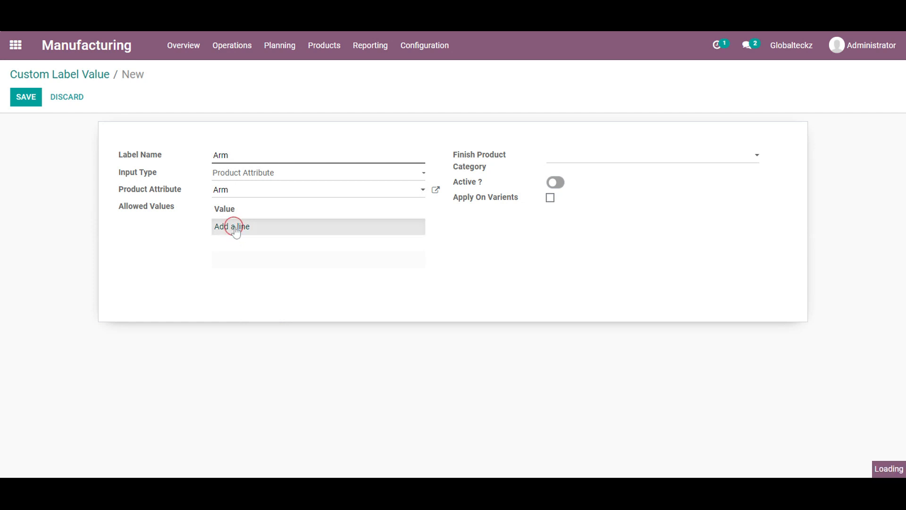
pyautogui.click(232, 226)
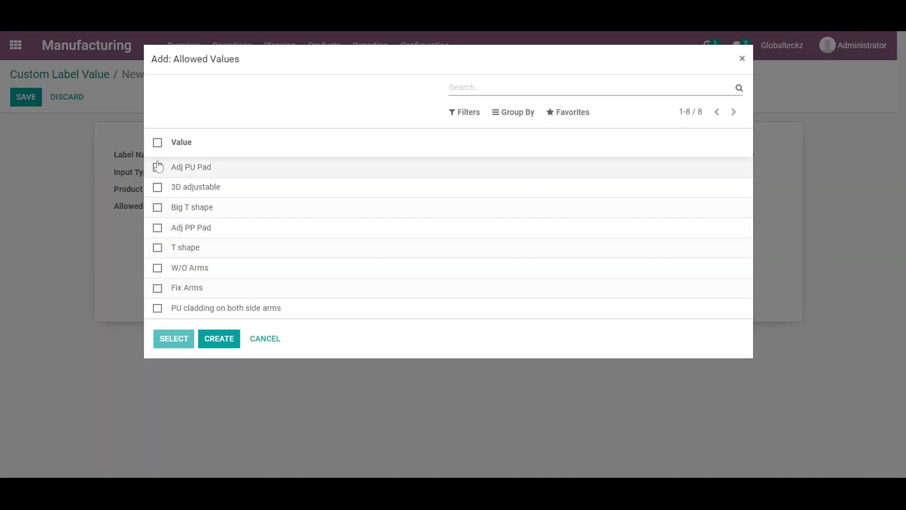
# - Select all eight Arm values, Adj PU Pad through PU cladding on both side arms
pyautogui.click(157, 167)
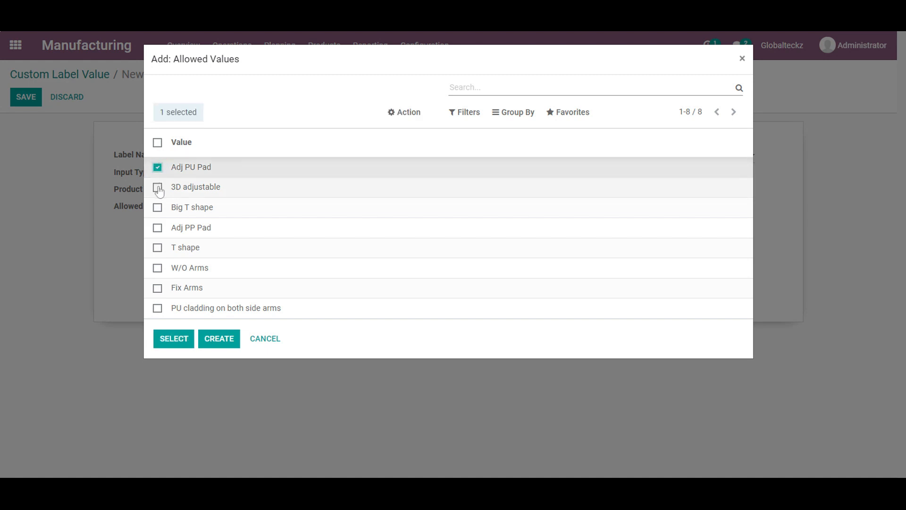
pyautogui.click(157, 187)
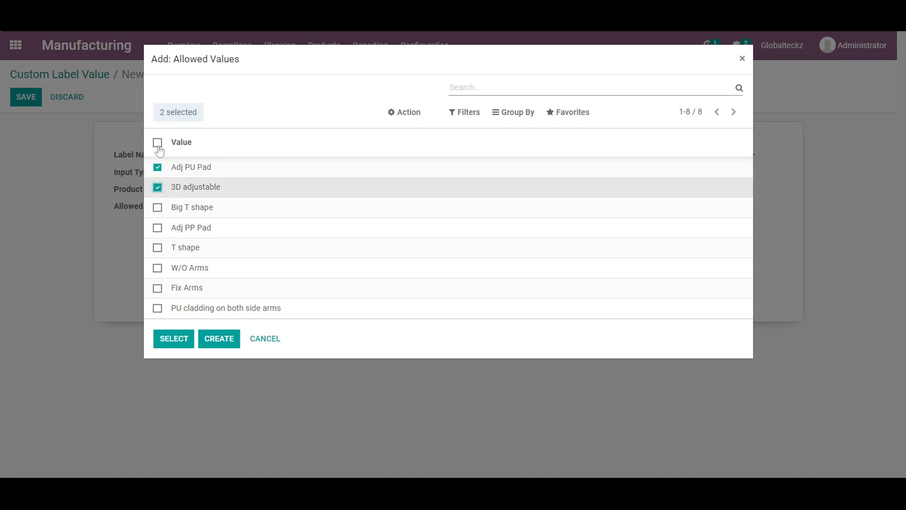
pyautogui.click(157, 142)
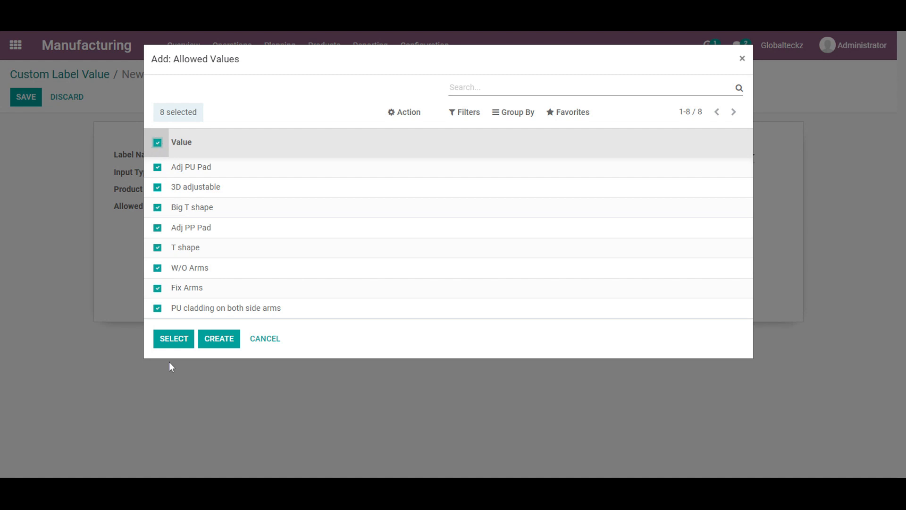
pyautogui.click(173, 338)
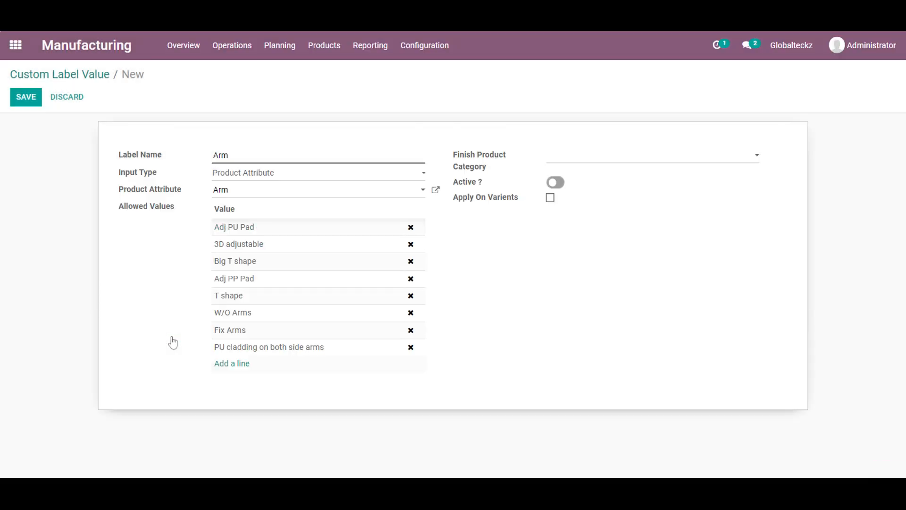
pyautogui.moveTo(589, 165)
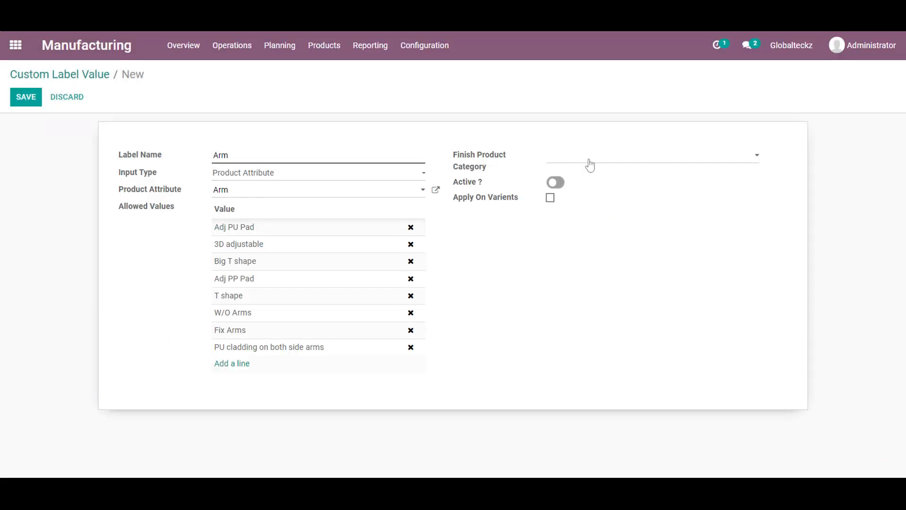
# - Give the Arm label finish category New Design / Office Chair and make it active
pyautogui.write('off')
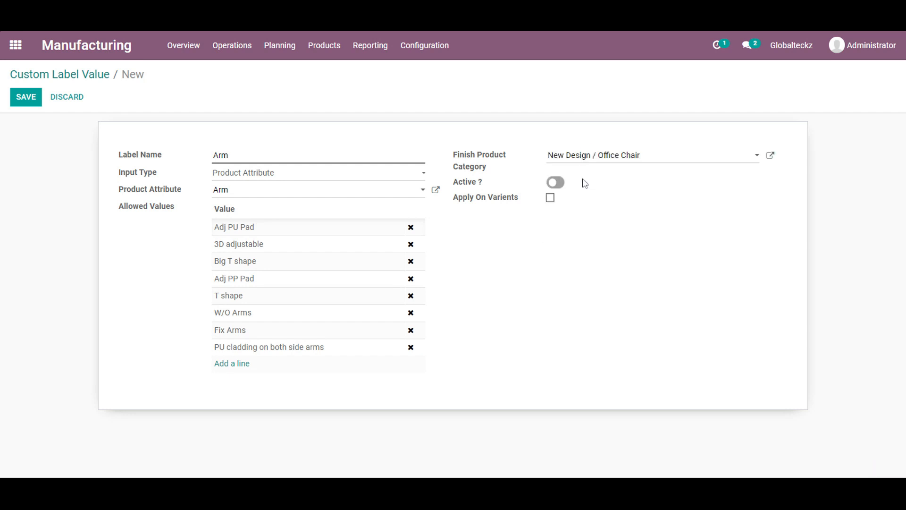
pyautogui.click(555, 182)
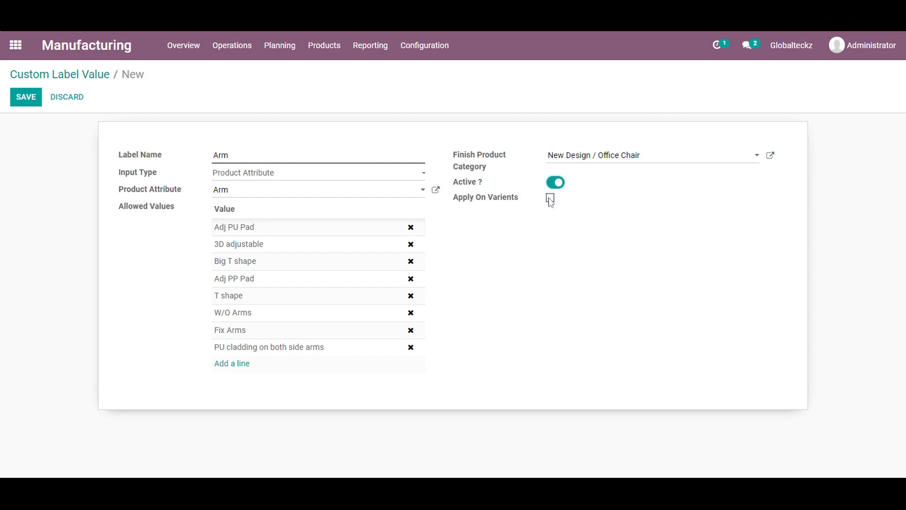
pyautogui.click(550, 198)
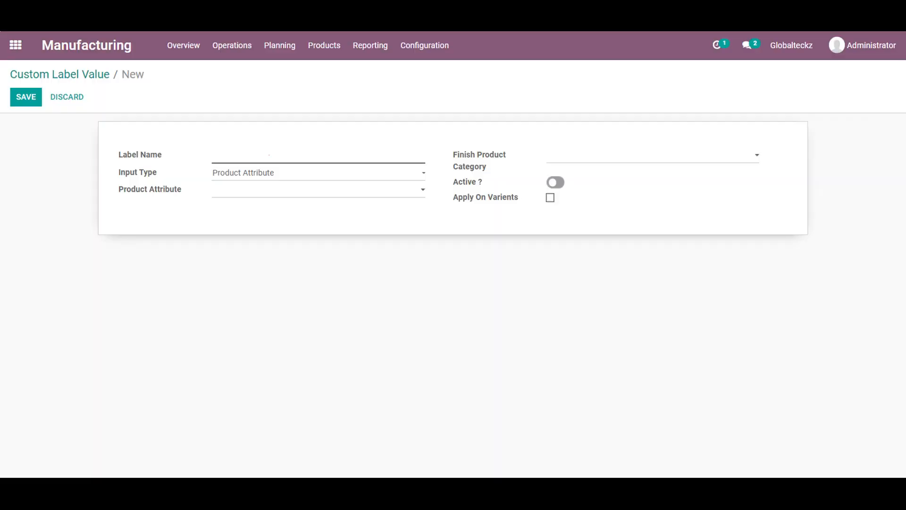
# - Save active label Office Chair Fabric with category Fabric and finish category New Design / Office Chair
pyautogui.write('Office')
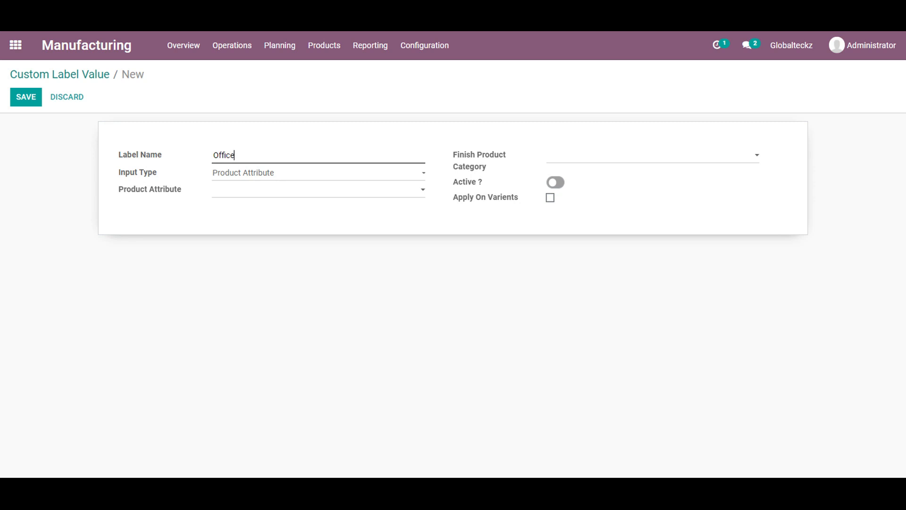
pyautogui.write('Chair')
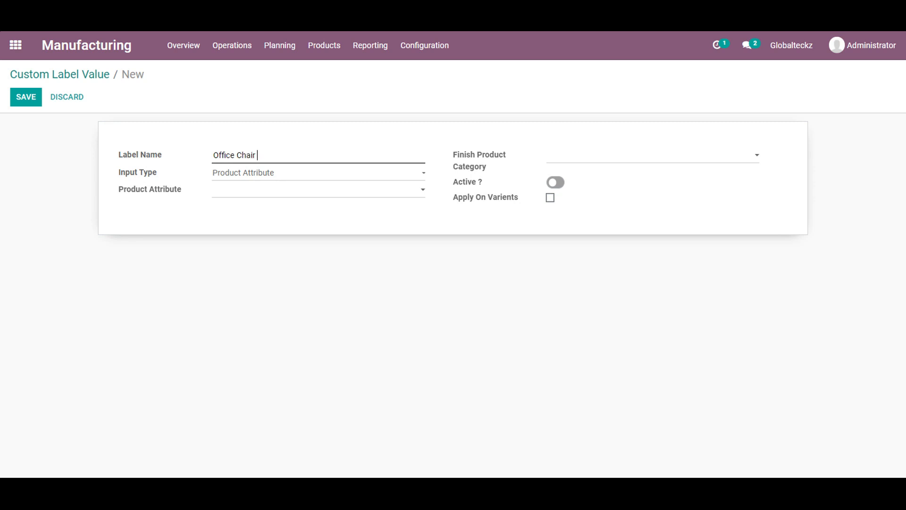
pyautogui.write('Fa')
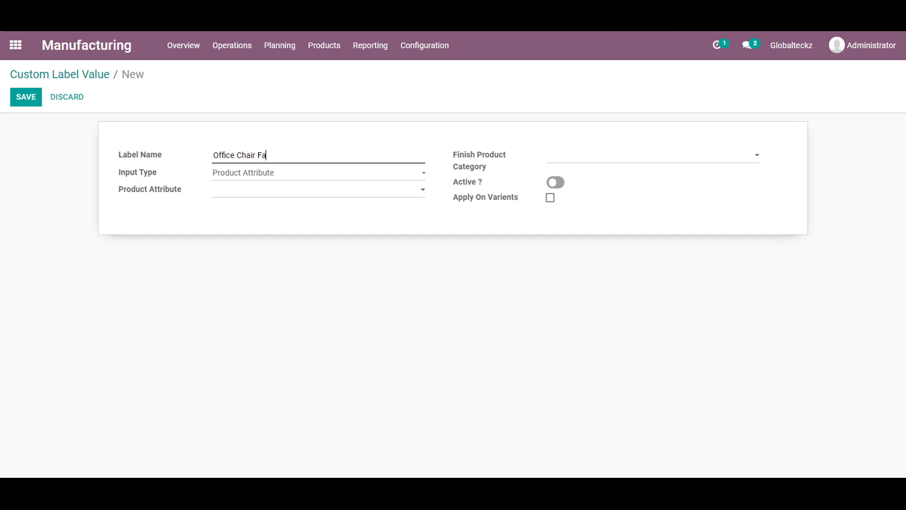
pyautogui.write('bric')
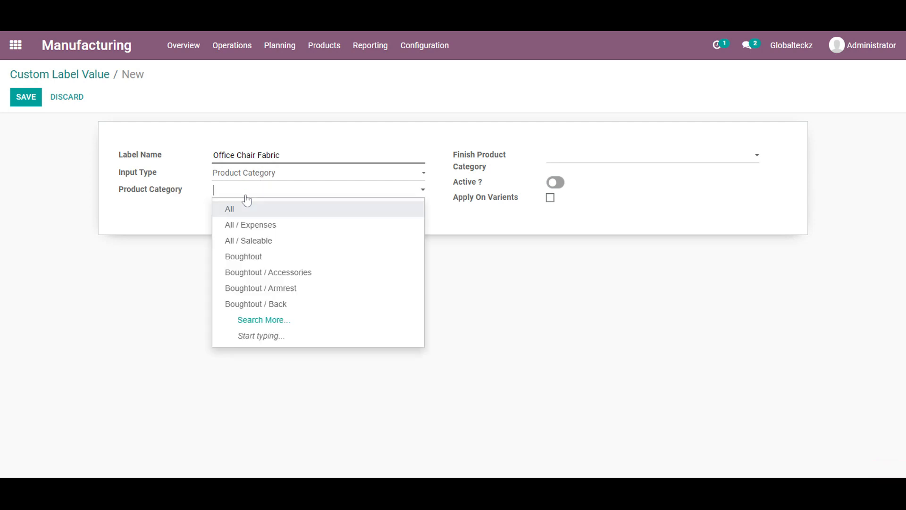
pyautogui.write('fa')
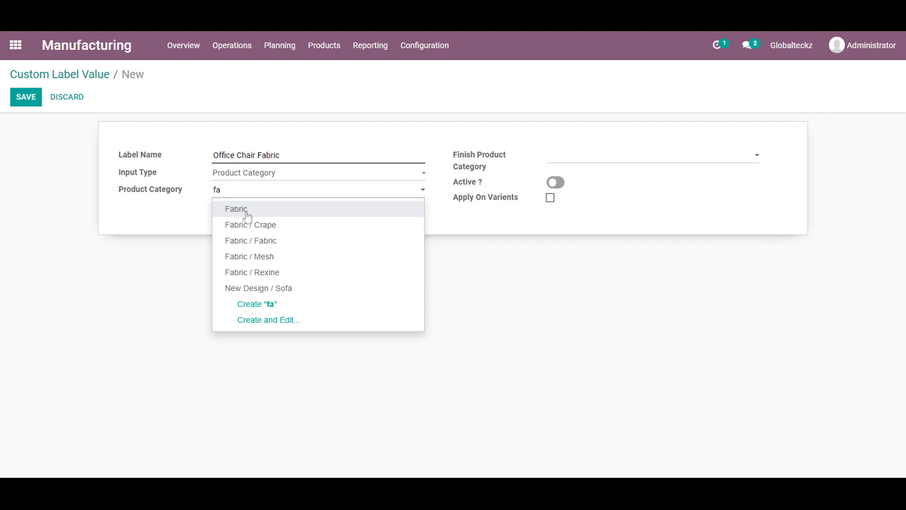
pyautogui.click(235, 208)
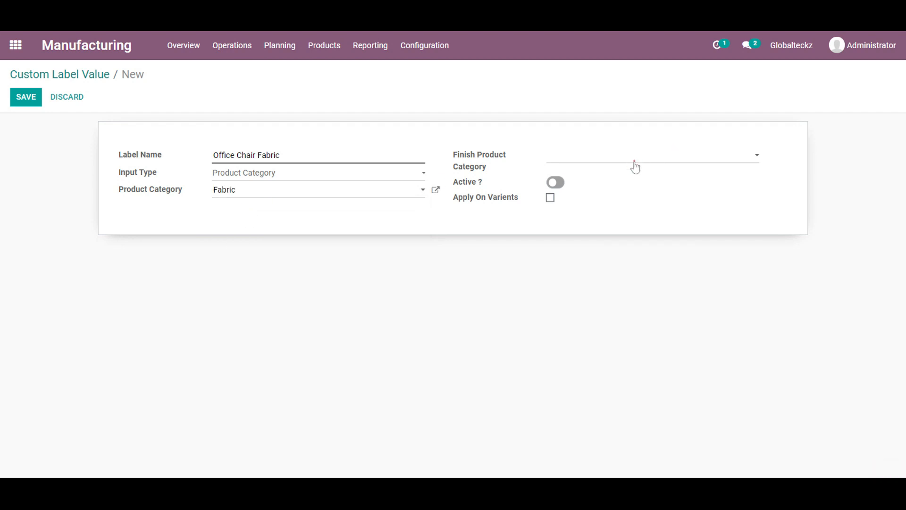
pyautogui.write('off')
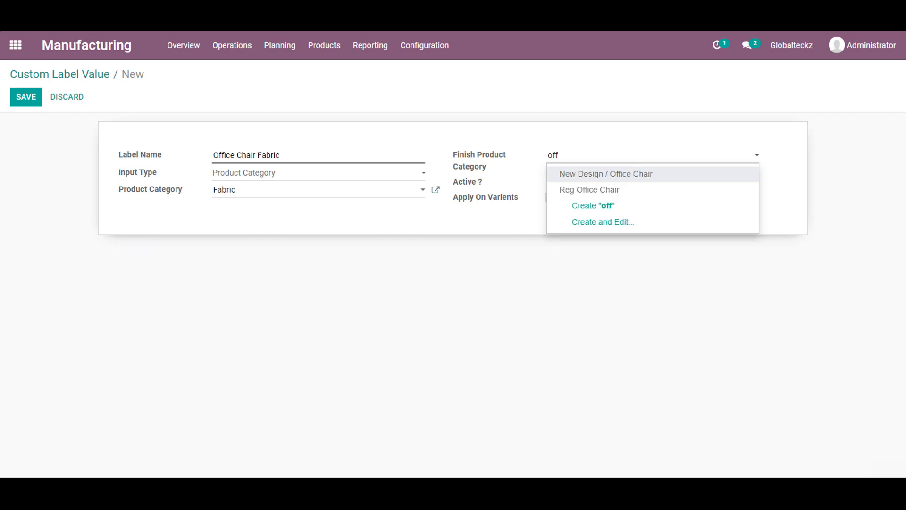
pyautogui.click(605, 173)
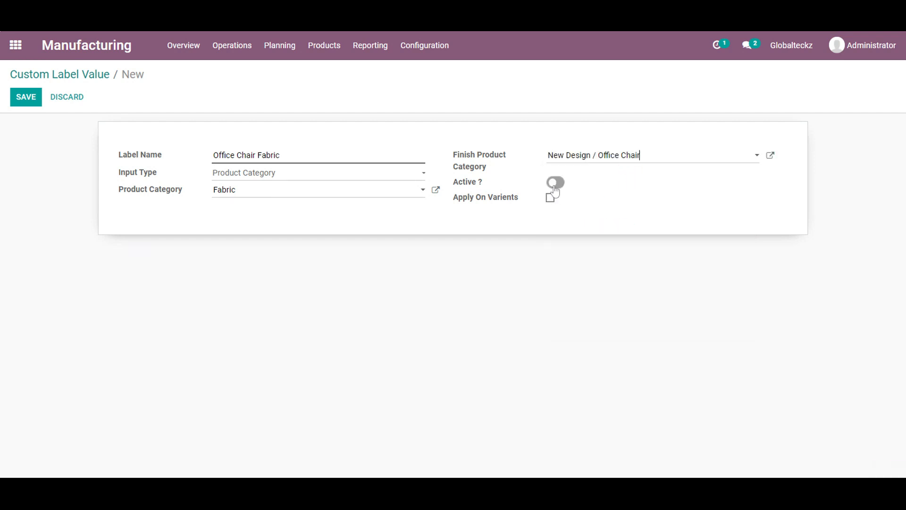
pyautogui.click(553, 182)
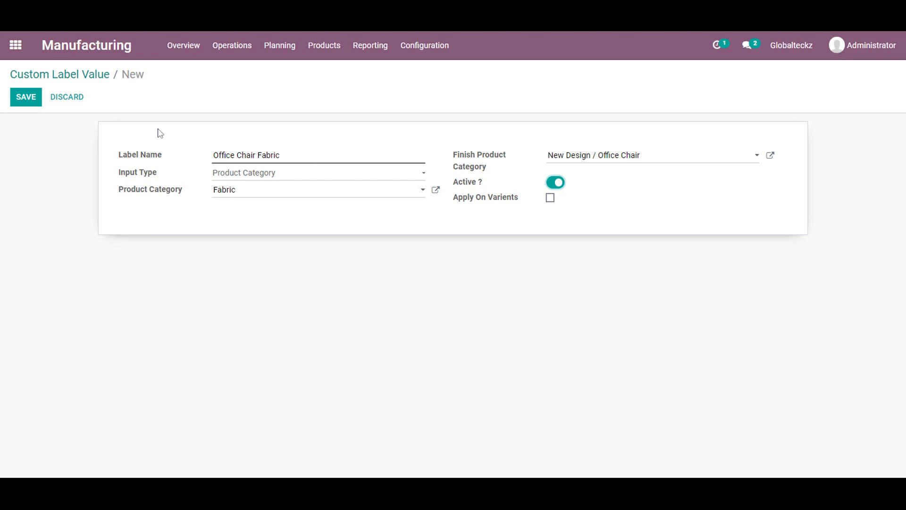
pyautogui.click(25, 96)
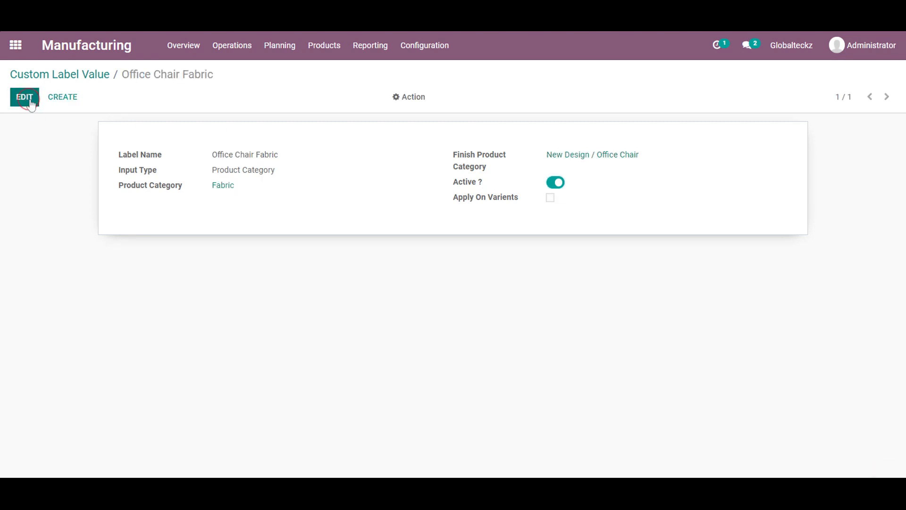
pyautogui.moveTo(226, 191)
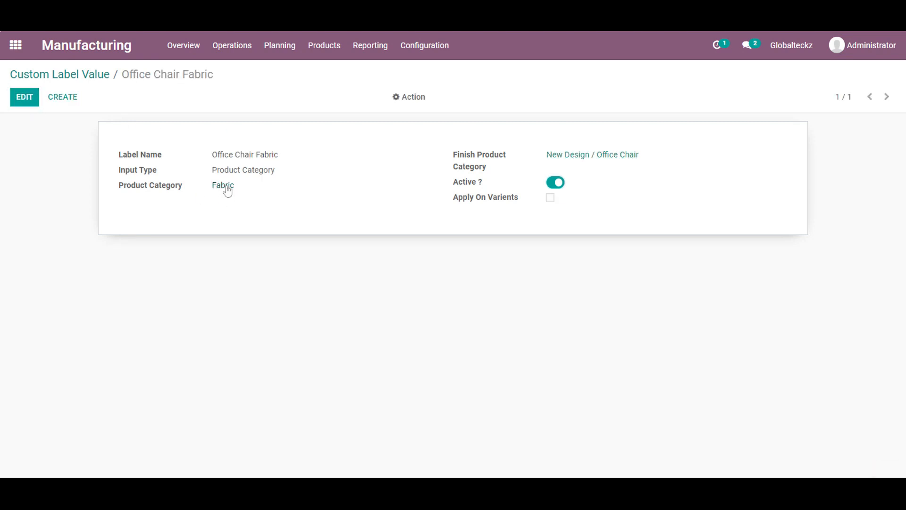
# - Open the Fabric category, review its four products, and start a blank custom label form
pyautogui.click(222, 185)
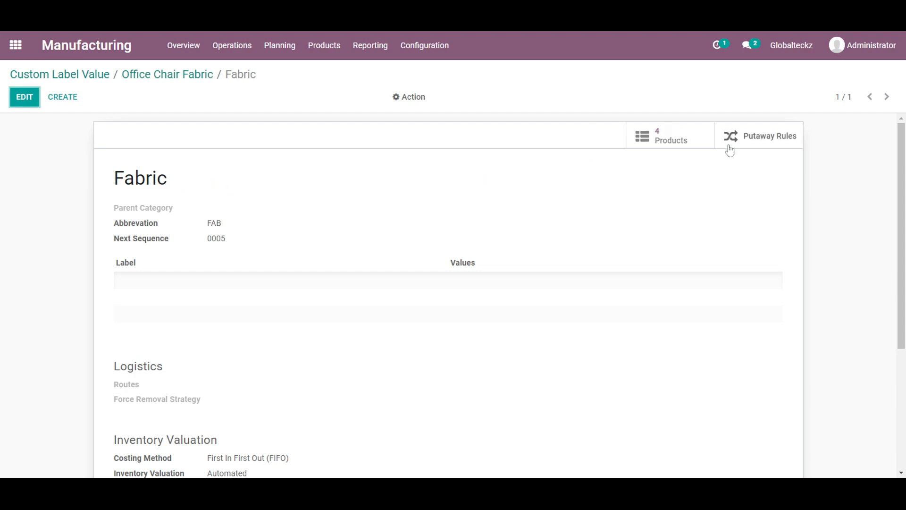
pyautogui.click(670, 136)
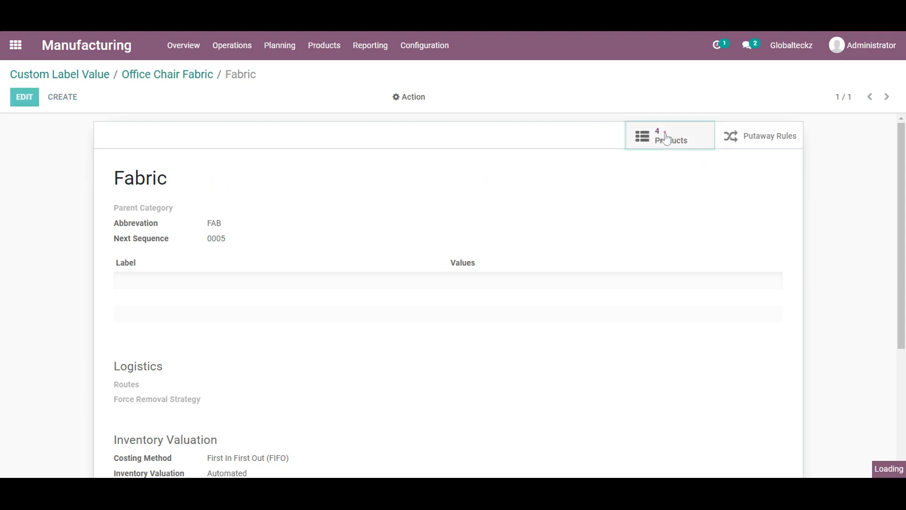
pyautogui.click(670, 135)
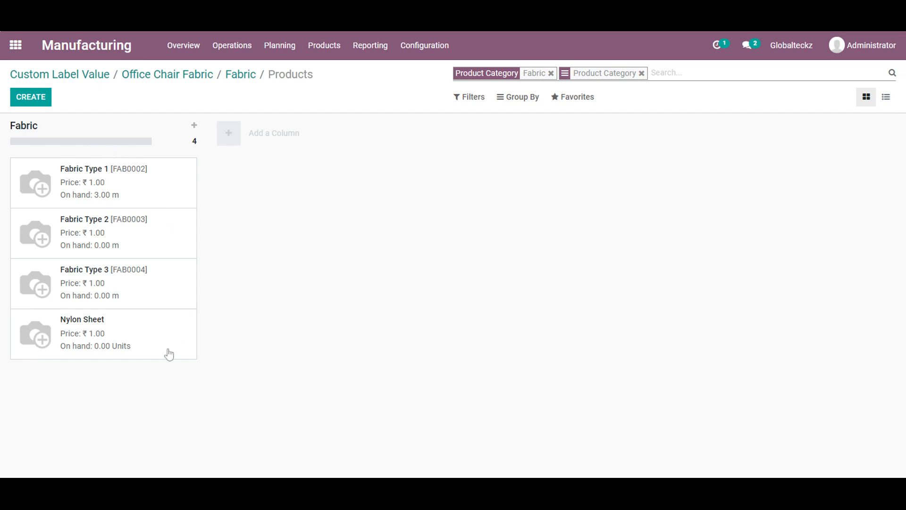
pyautogui.click(30, 96)
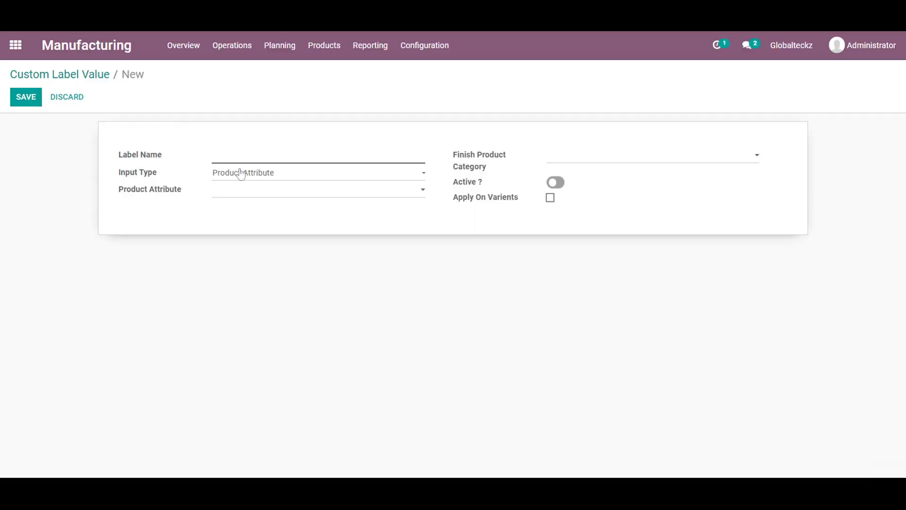
# - Name the label 'Office Chair Cutom Text', a Text Entry for New Design / Office Chair
pyautogui.write('Office Chair')
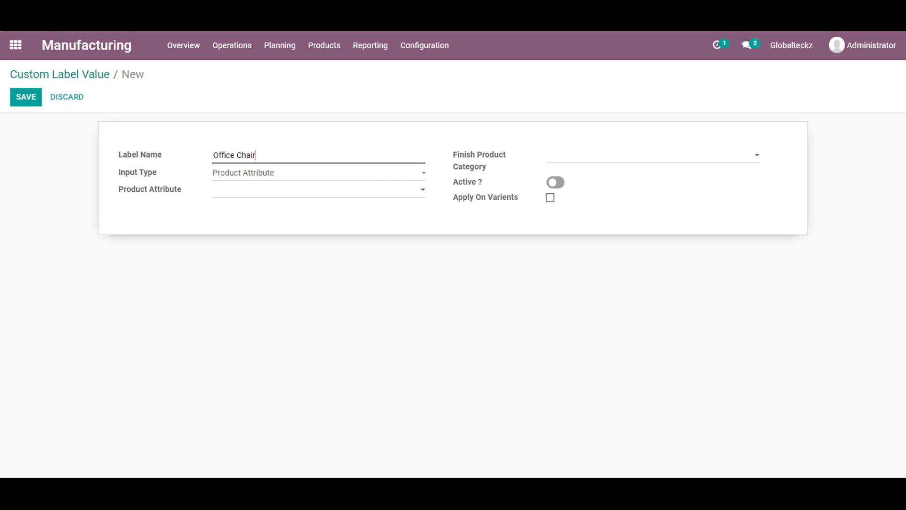
pyautogui.write('Cut')
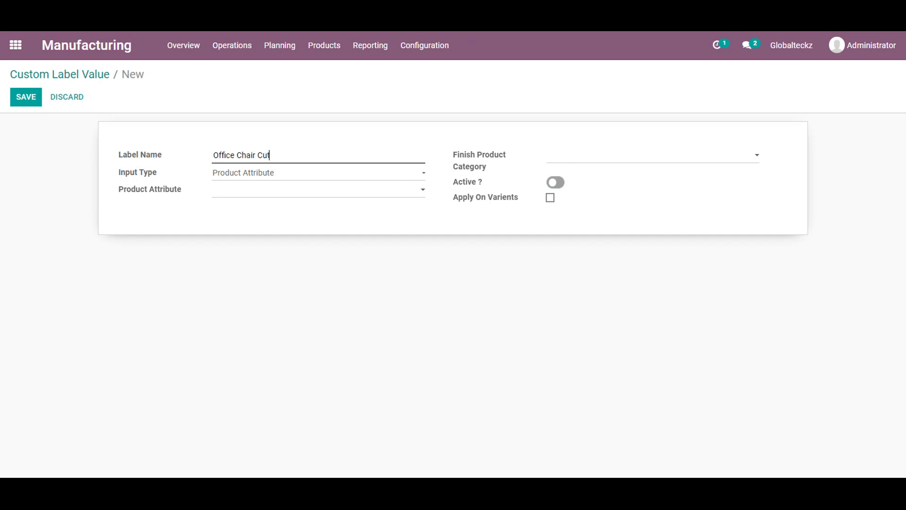
pyautogui.write('om Text')
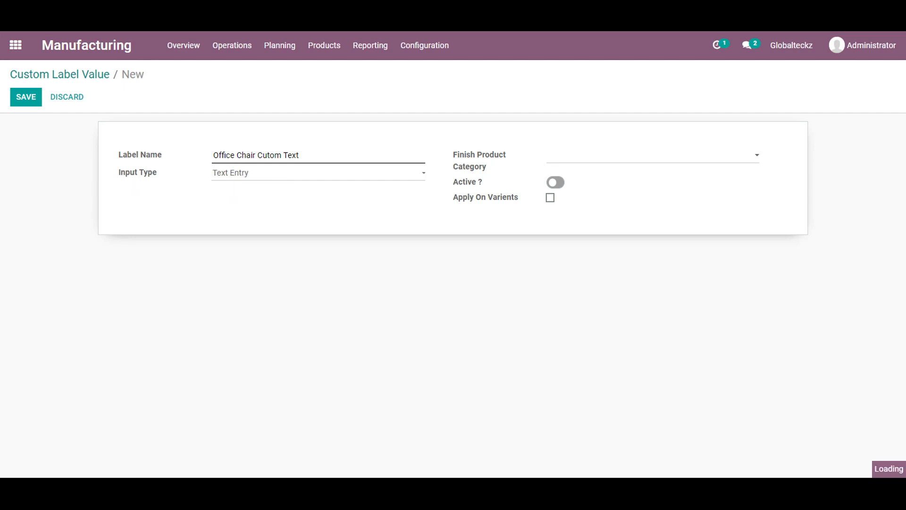
pyautogui.moveTo(550, 159)
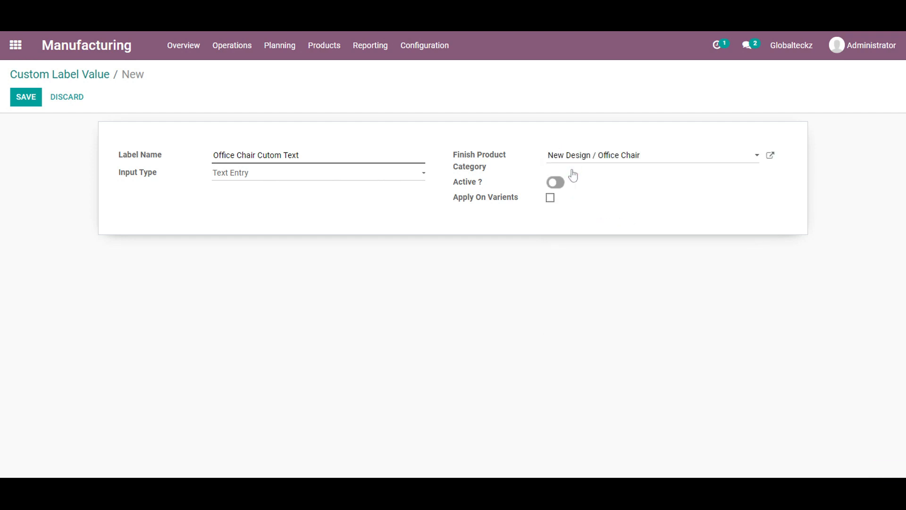
pyautogui.click(554, 182)
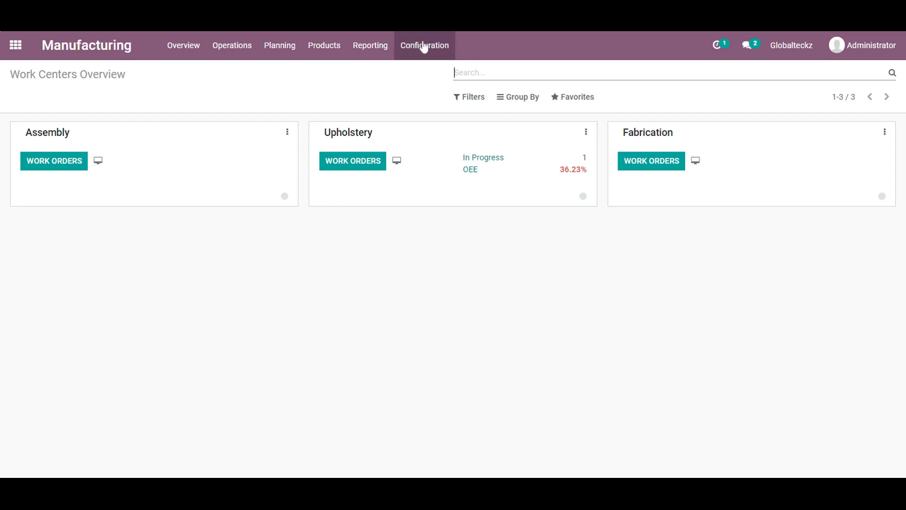
# - Set Arm as the custom label on the Arm: Adj PU Pad mapping master record and save
pyautogui.click(424, 45)
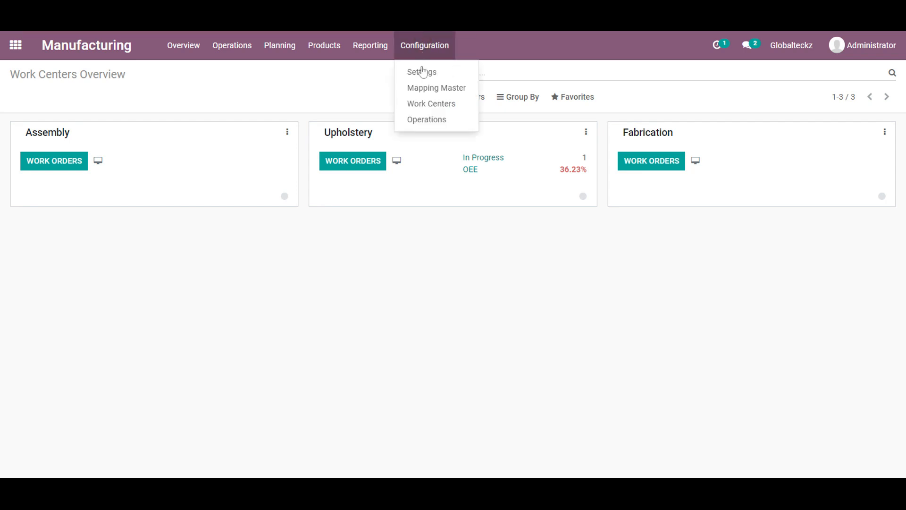
pyautogui.click(436, 88)
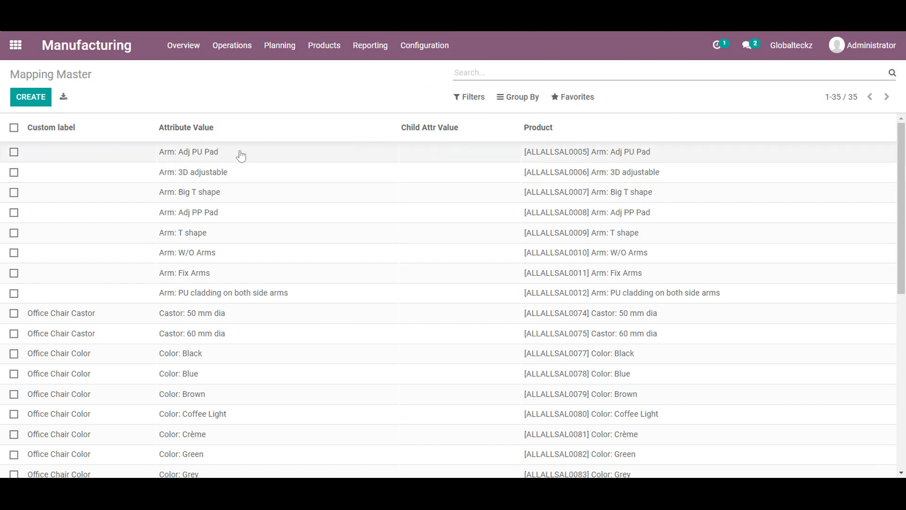
pyautogui.moveTo(224, 163)
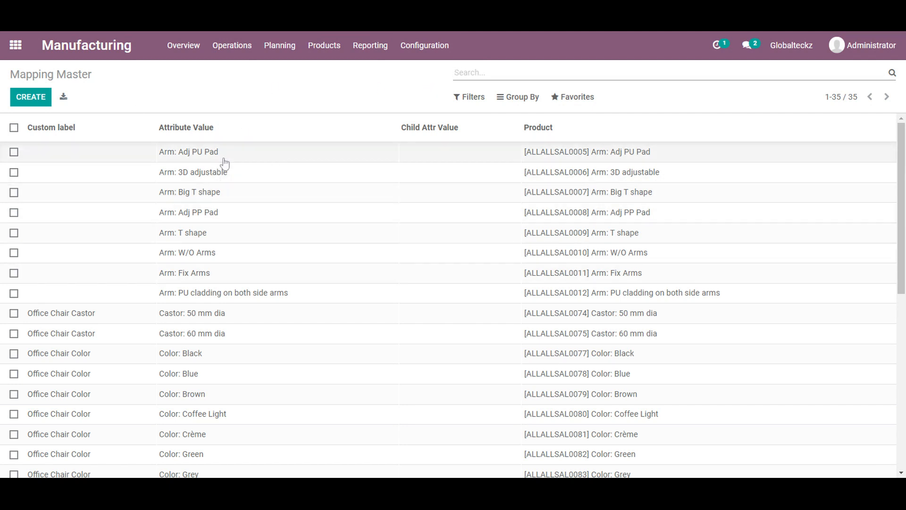
pyautogui.click(187, 151)
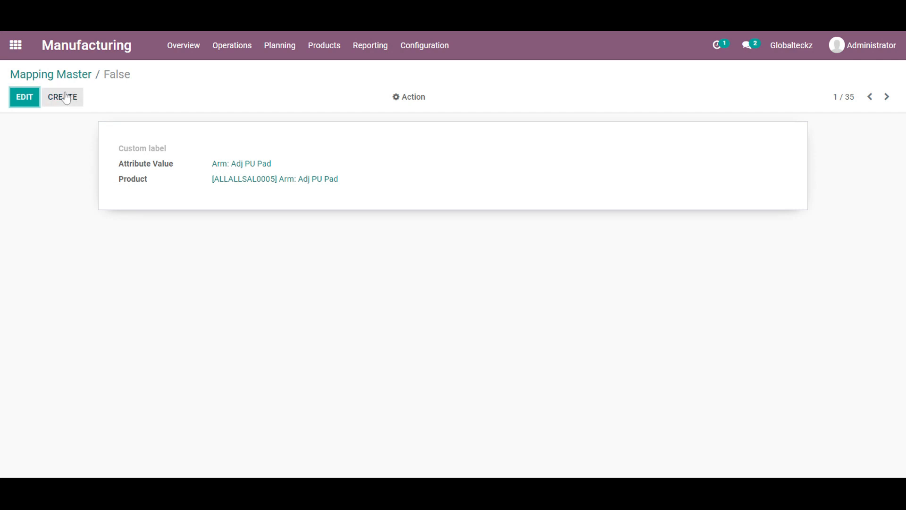
pyautogui.click(23, 96)
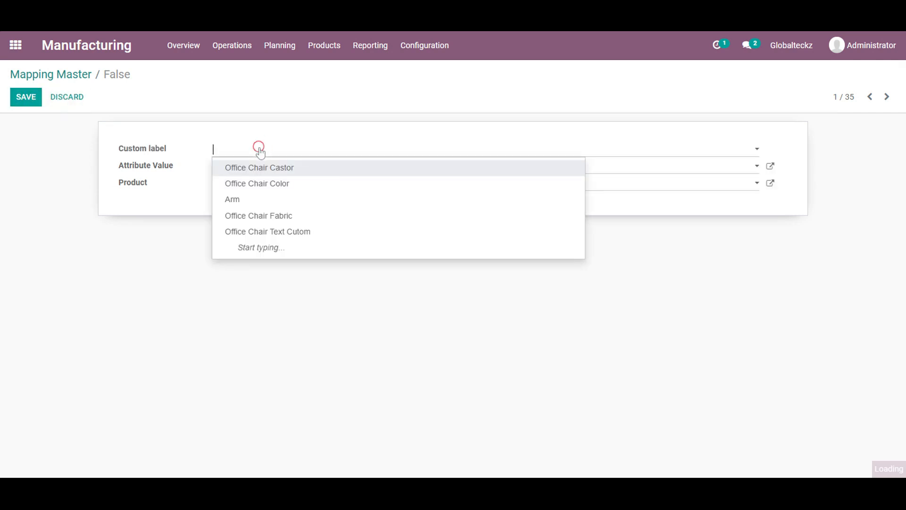
pyautogui.click(231, 199)
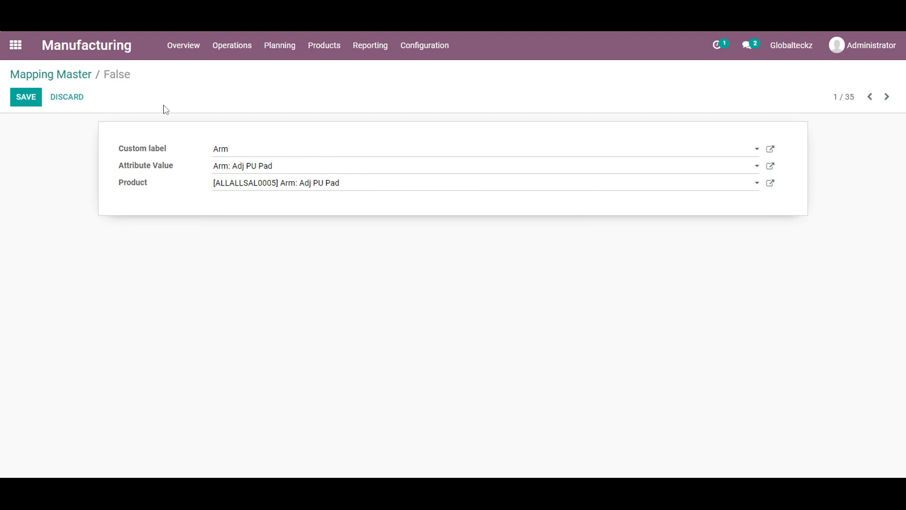
pyautogui.click(26, 97)
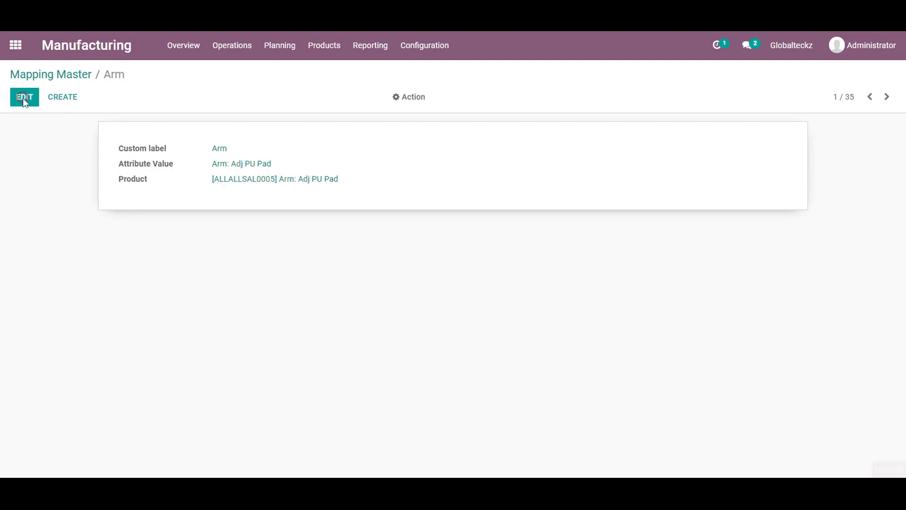
pyautogui.moveTo(864, 35)
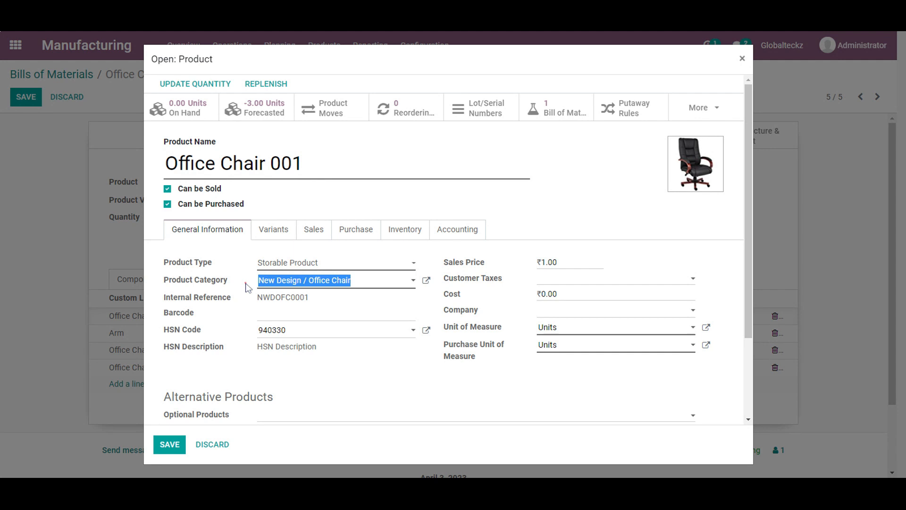
pyautogui.moveTo(742, 75)
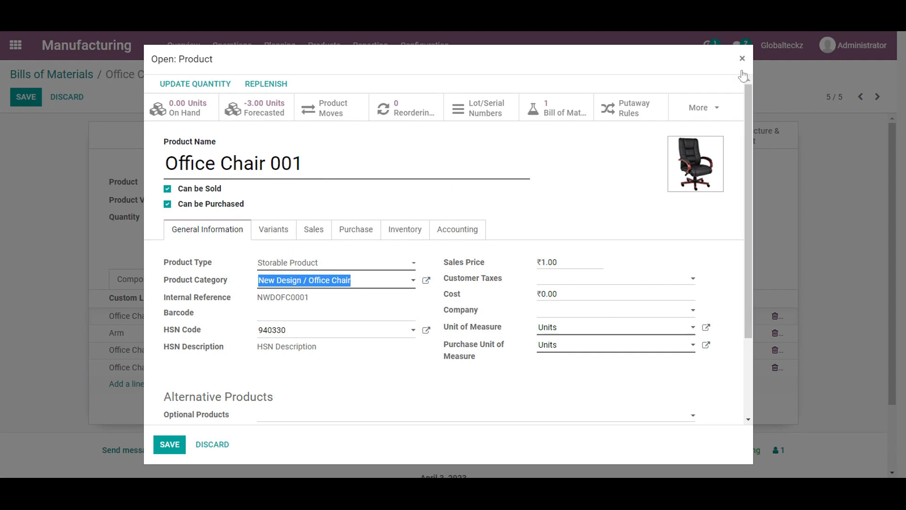
# - Close the product details popup over the Office Chair 001 bill of materials
pyautogui.click(743, 58)
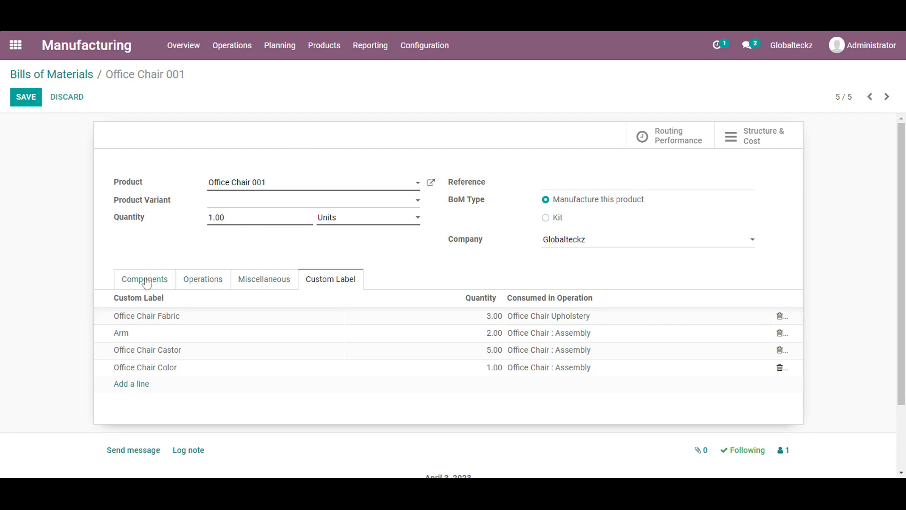
# - Review the bill's components, operations and custom label lines
pyautogui.click(144, 279)
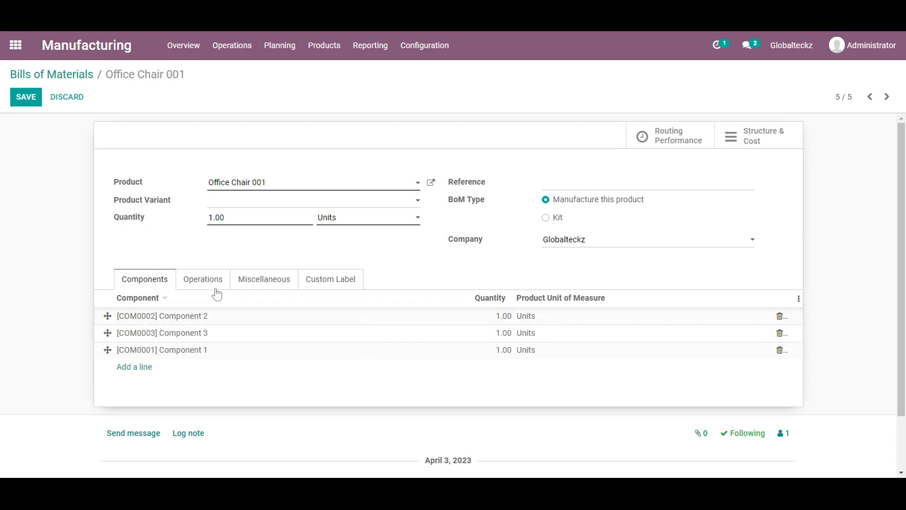
pyautogui.moveTo(203, 279)
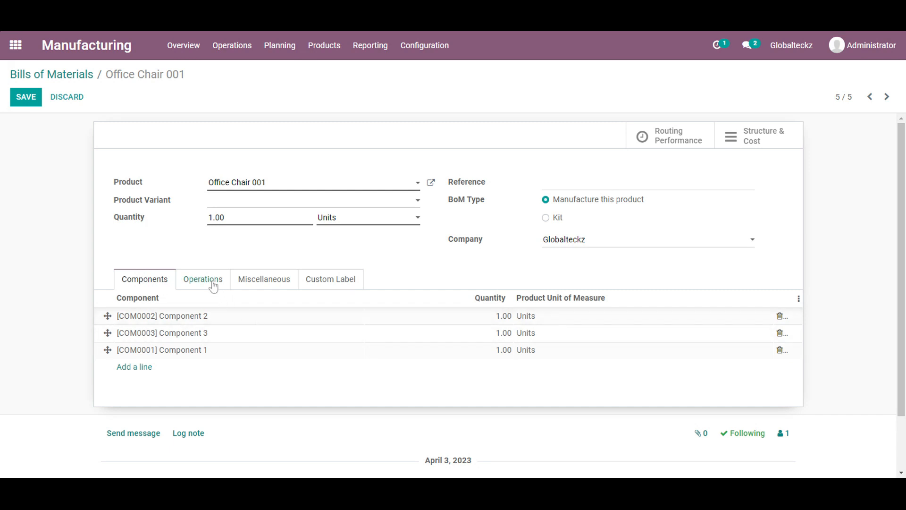
pyautogui.click(203, 279)
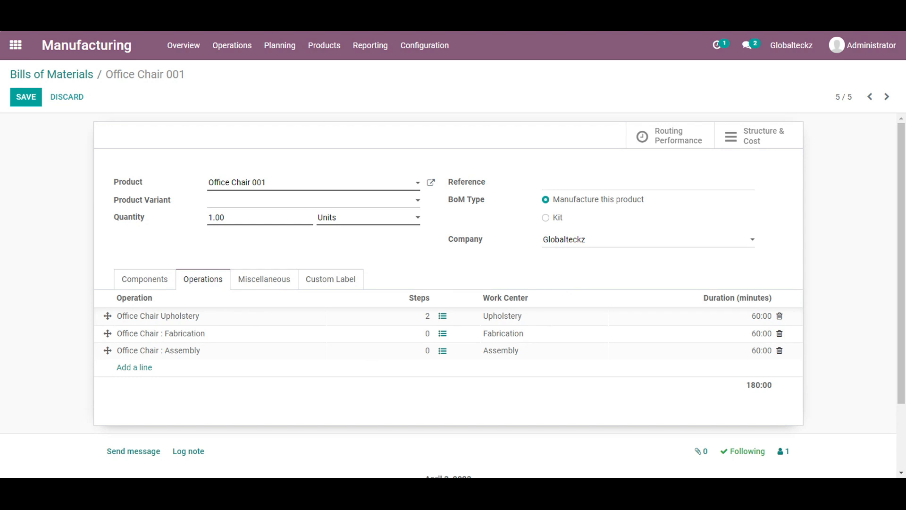
pyautogui.click(330, 279)
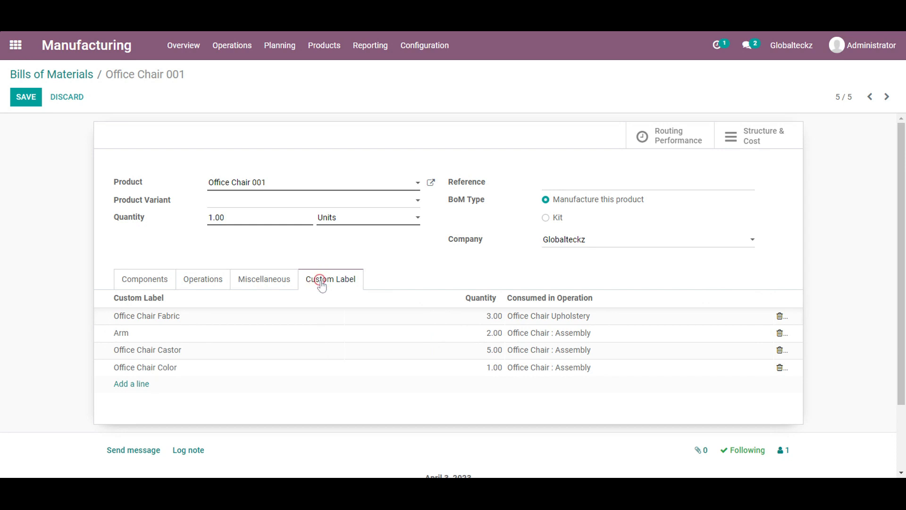
# - Keep Arm on its custom label line and save Office Chair 001's bill of materials
pyautogui.click(122, 332)
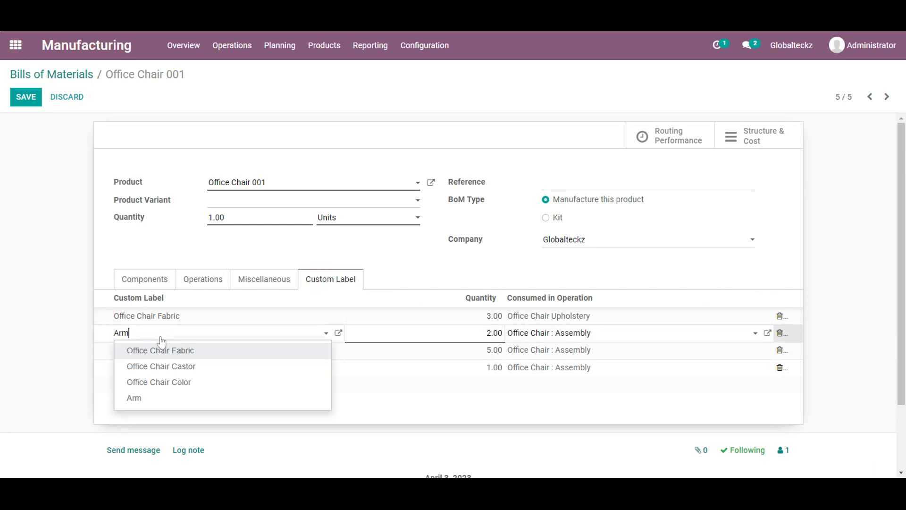
pyautogui.click(134, 398)
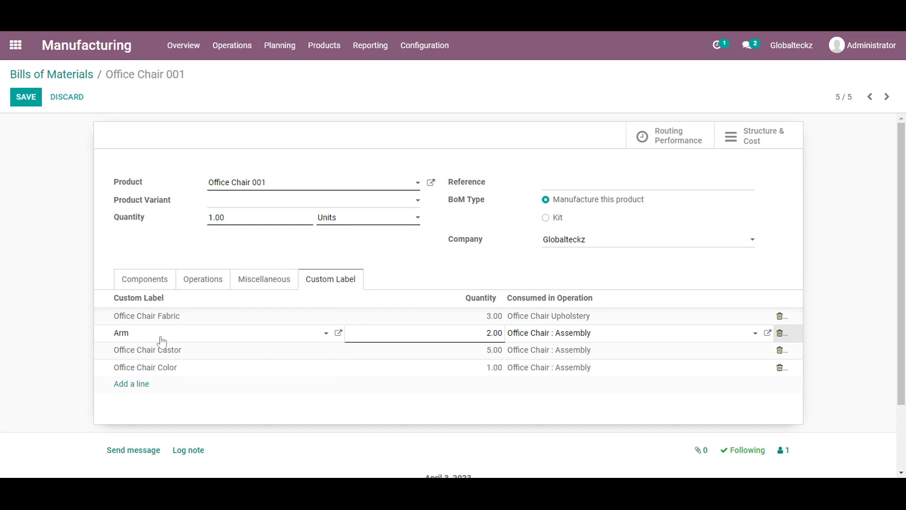
pyautogui.moveTo(95, 140)
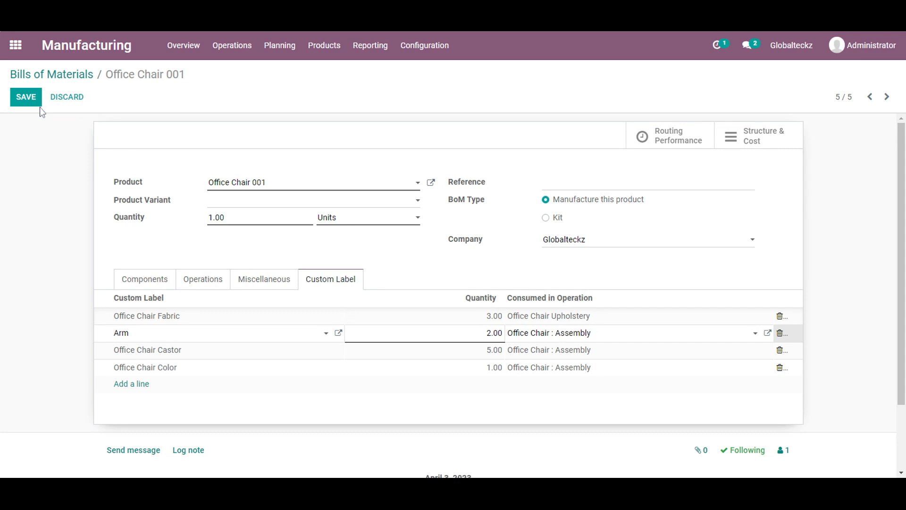
pyautogui.click(26, 96)
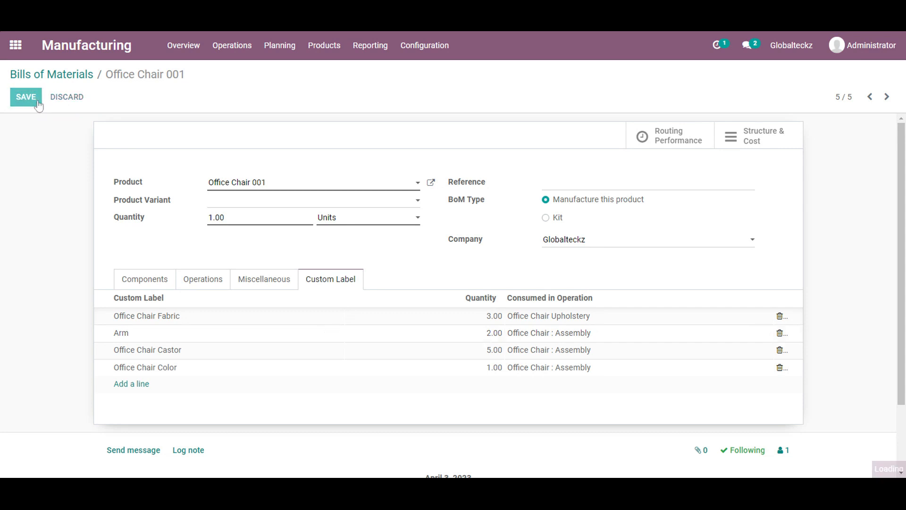
pyautogui.click(25, 97)
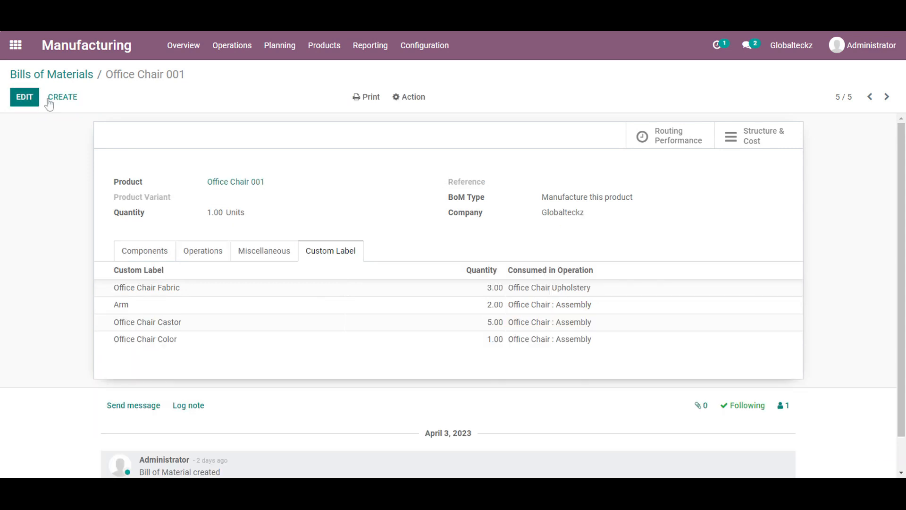